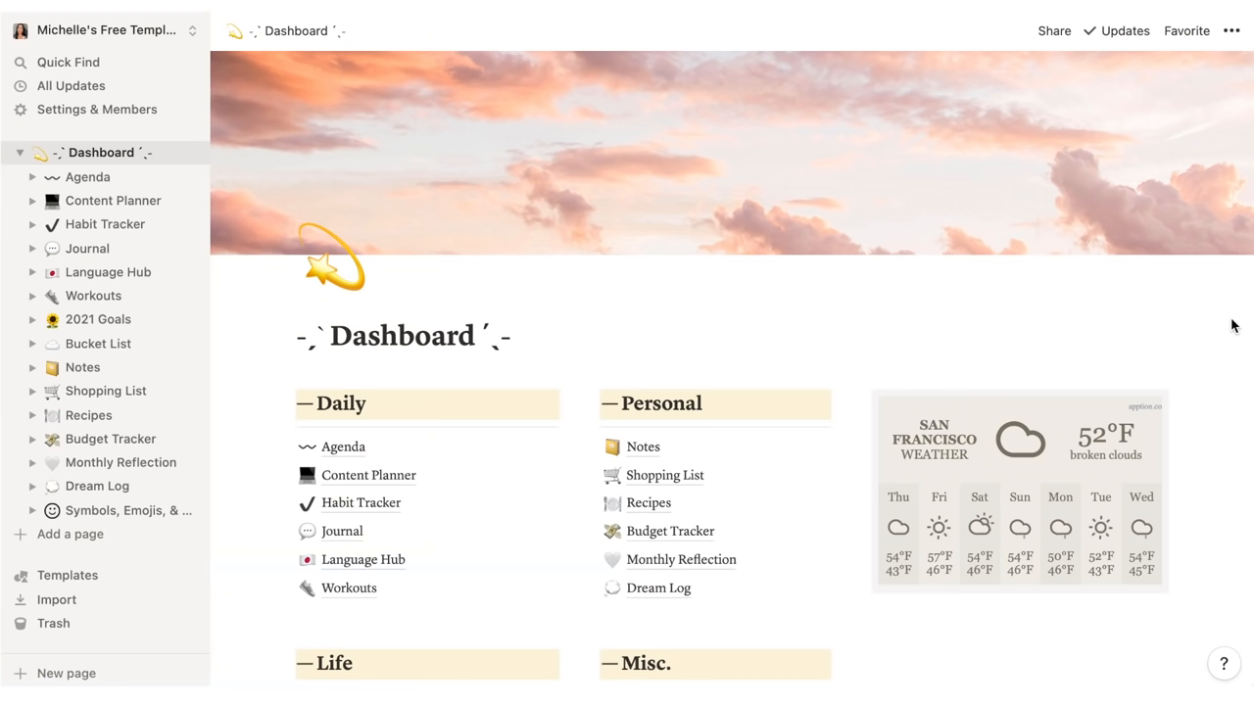
Step: Open the Agenda page from the Dashboard's Daily list
left_click(87, 177)
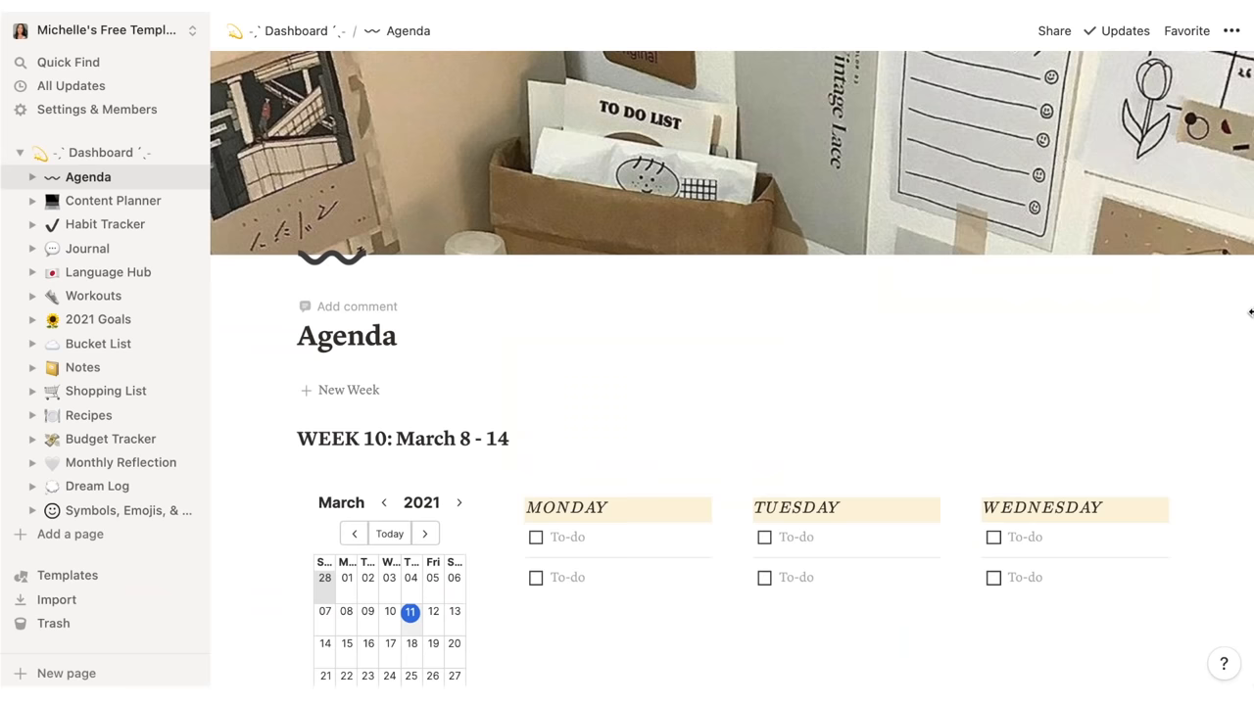
left_click(114, 200)
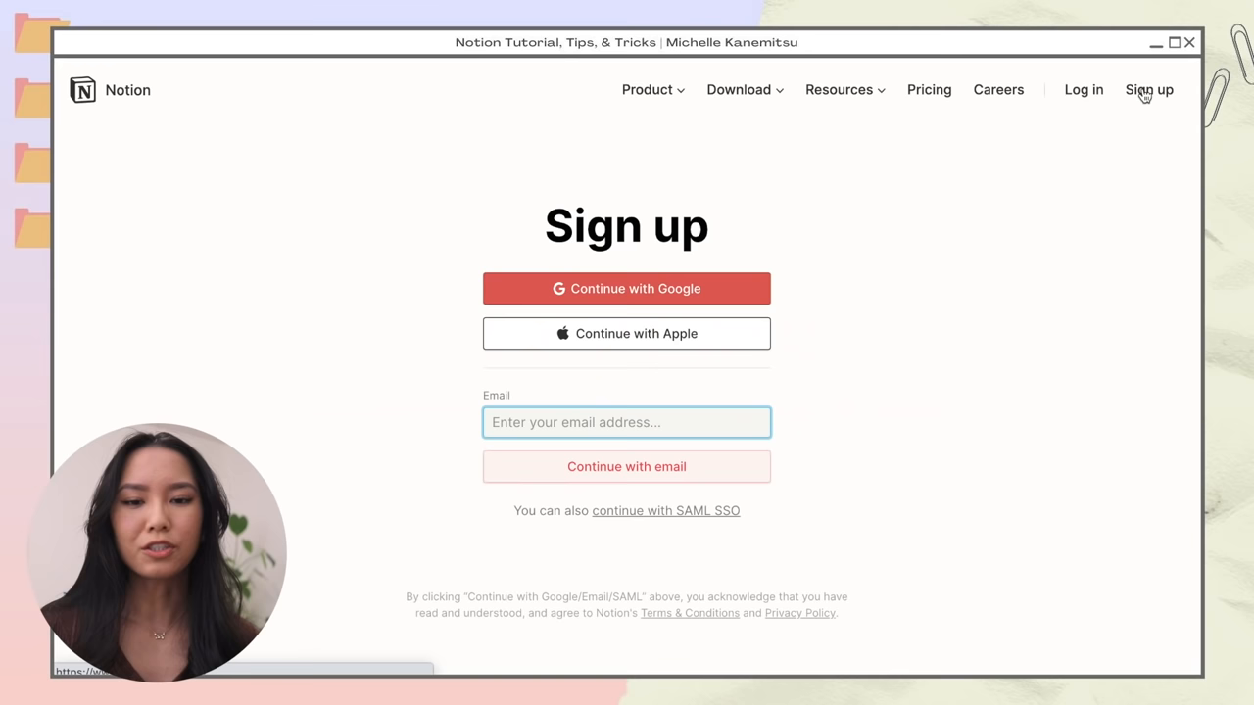
Step: Sign up for a personal-use Notion account and return to the Dashboard page
left_click(627, 288)
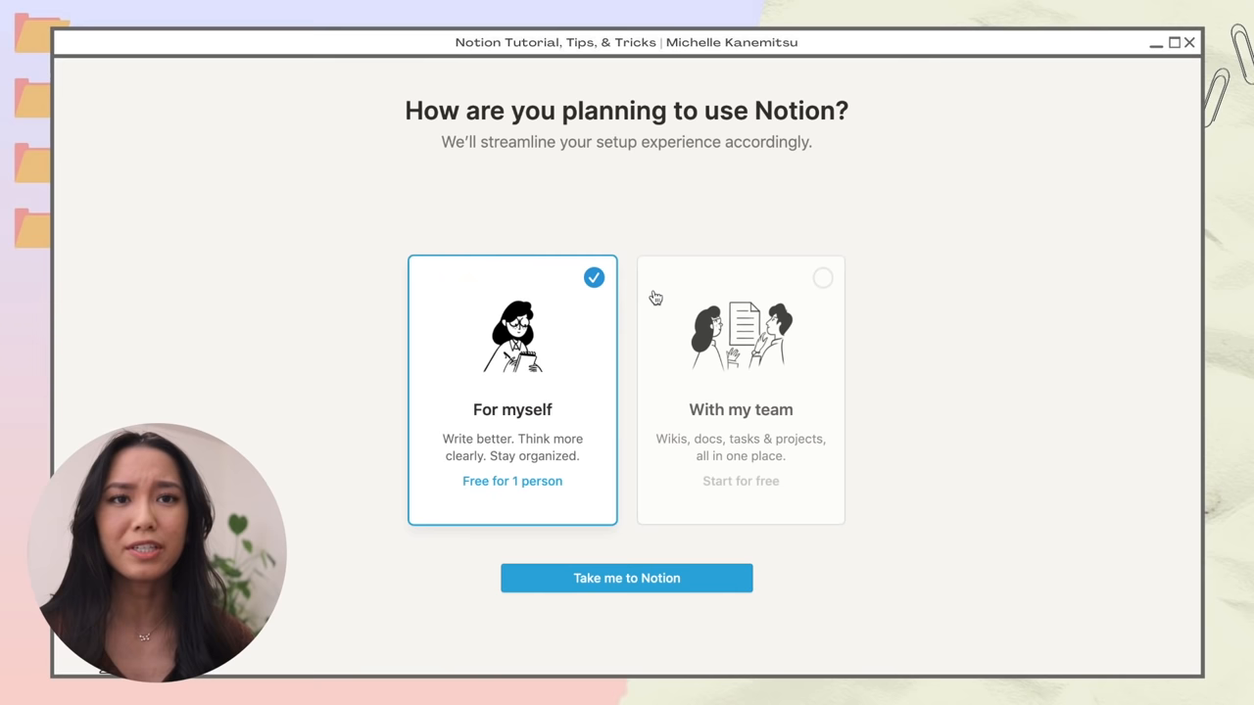
left_click(627, 578)
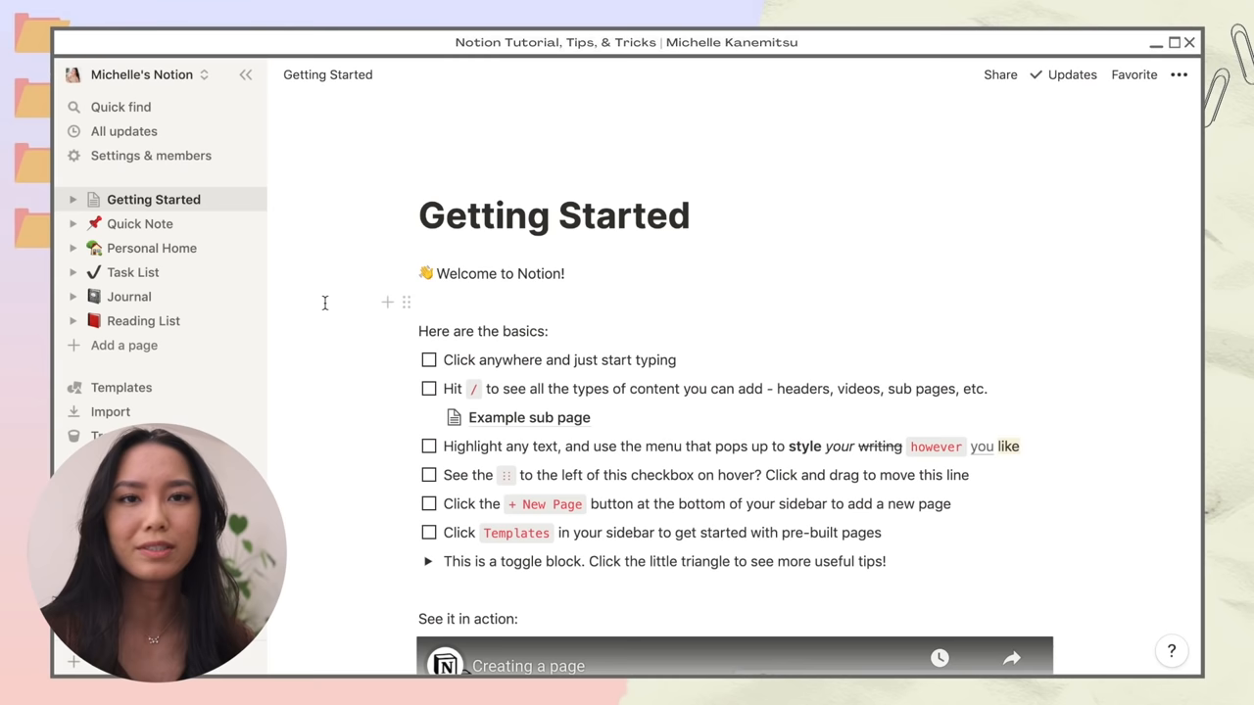
left_click(528, 417)
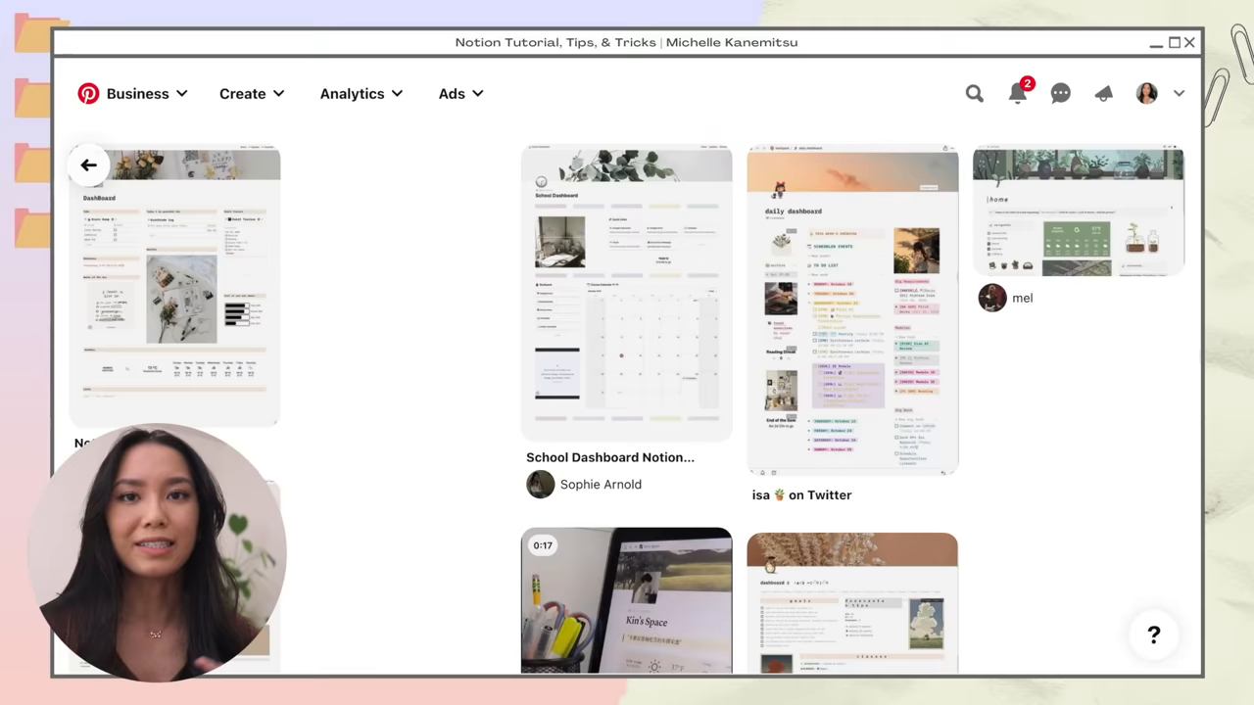
scroll("down", 3)
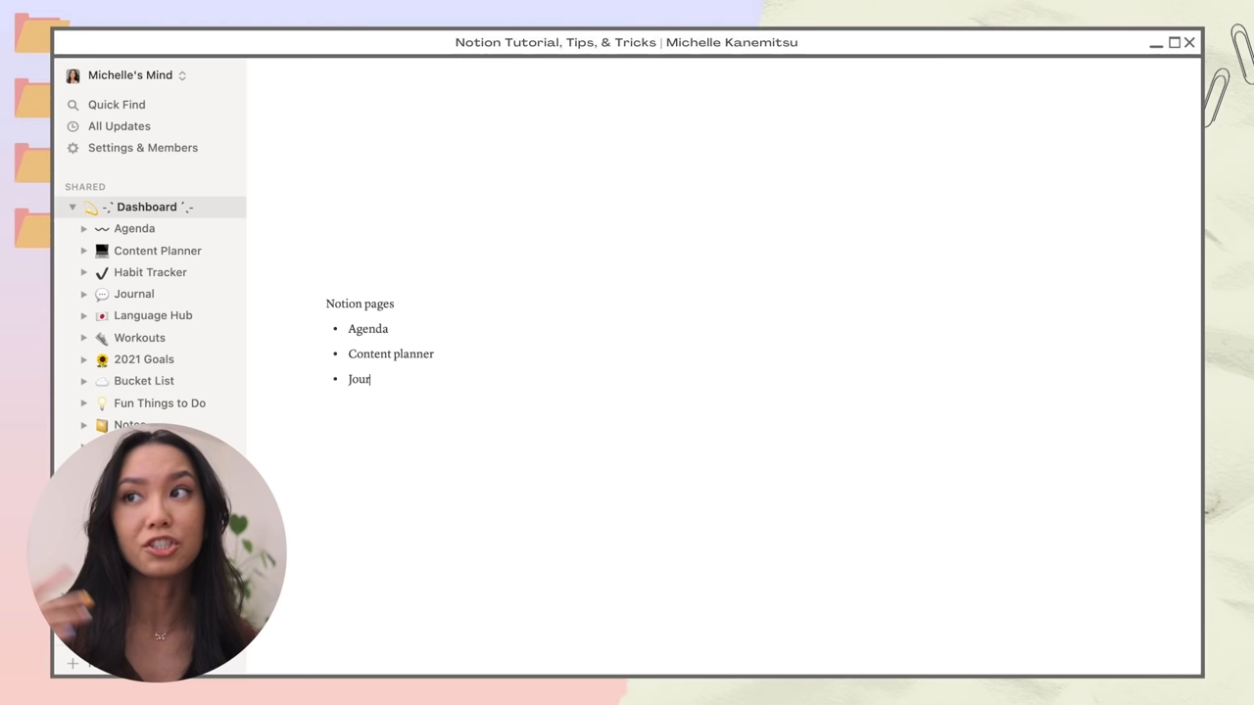
left_click(145, 208)
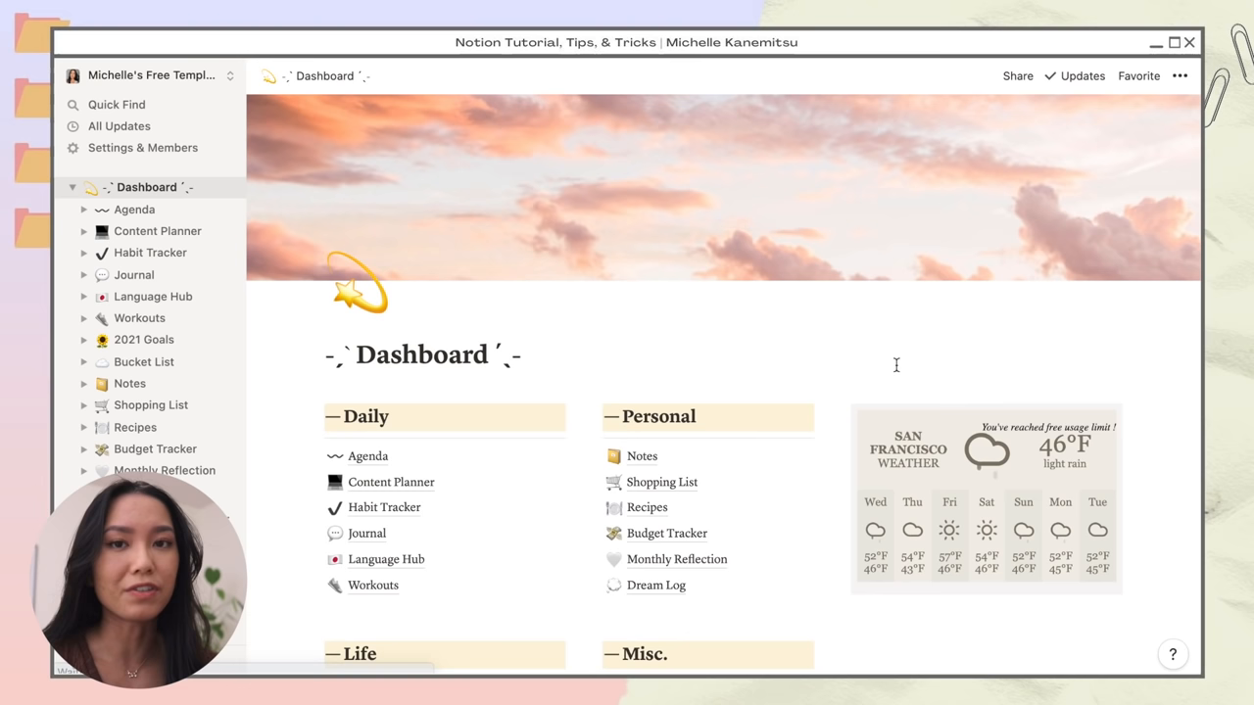
Step: Toggle the Dashboard's Full width layout and add a new untitled page to the workspace
left_click(1179, 75)
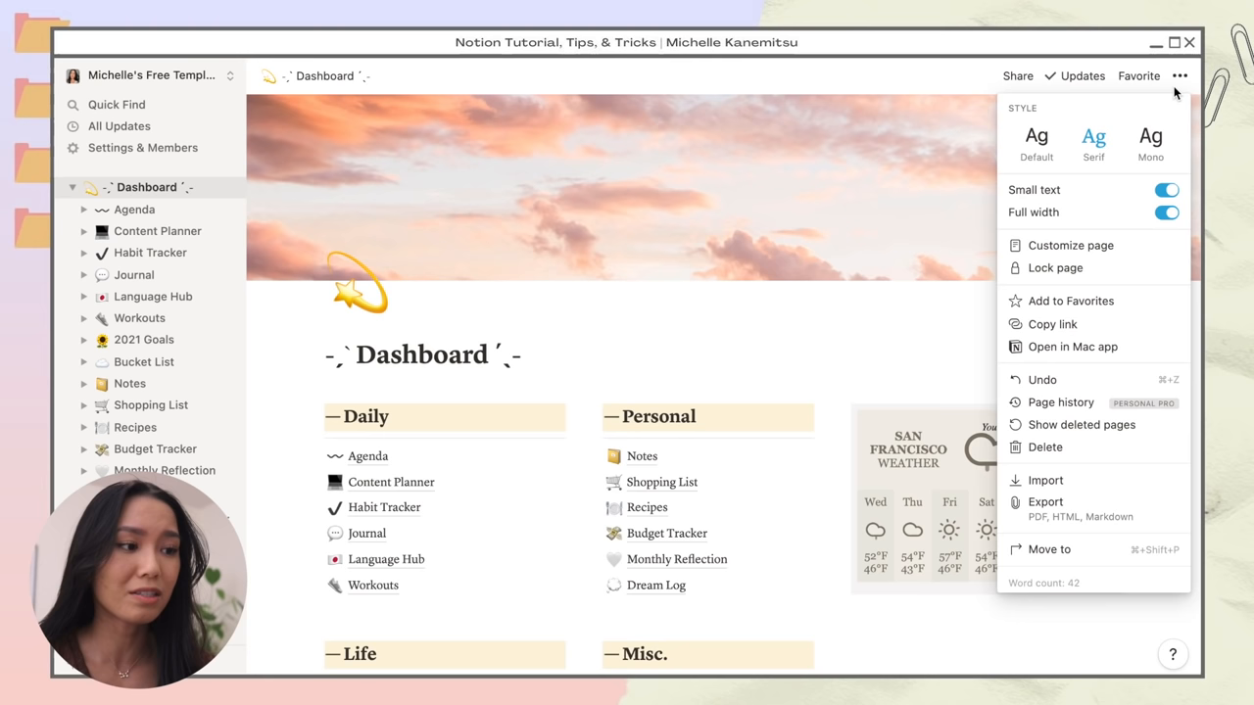
left_click(1150, 141)
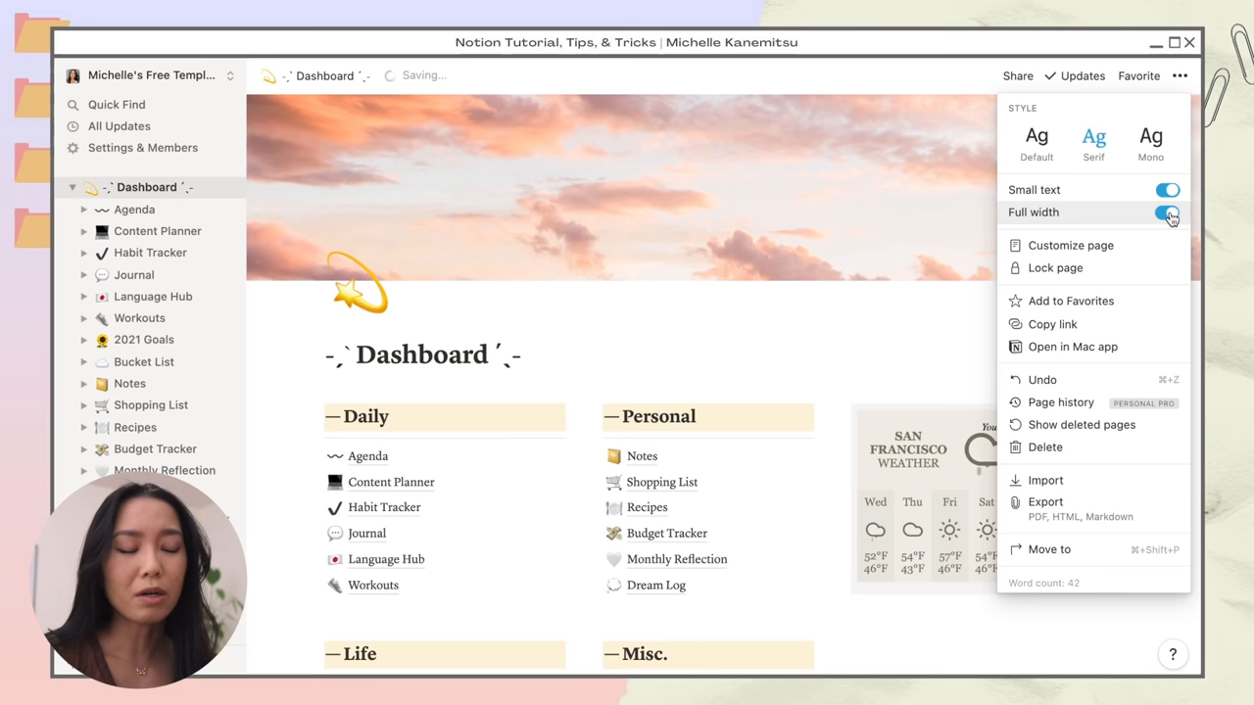
left_click(1167, 212)
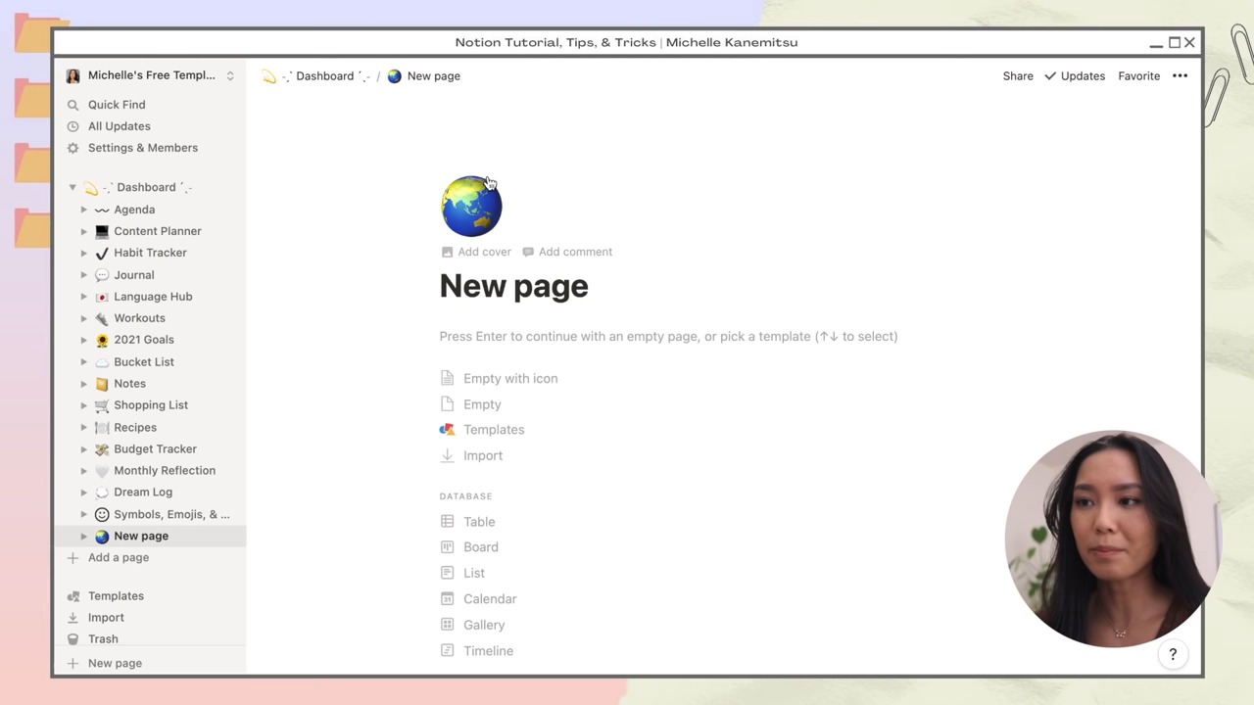
Step: Open the new page's icon picker on the Link tab and browse the notion.vip icons site
left_click(470, 206)
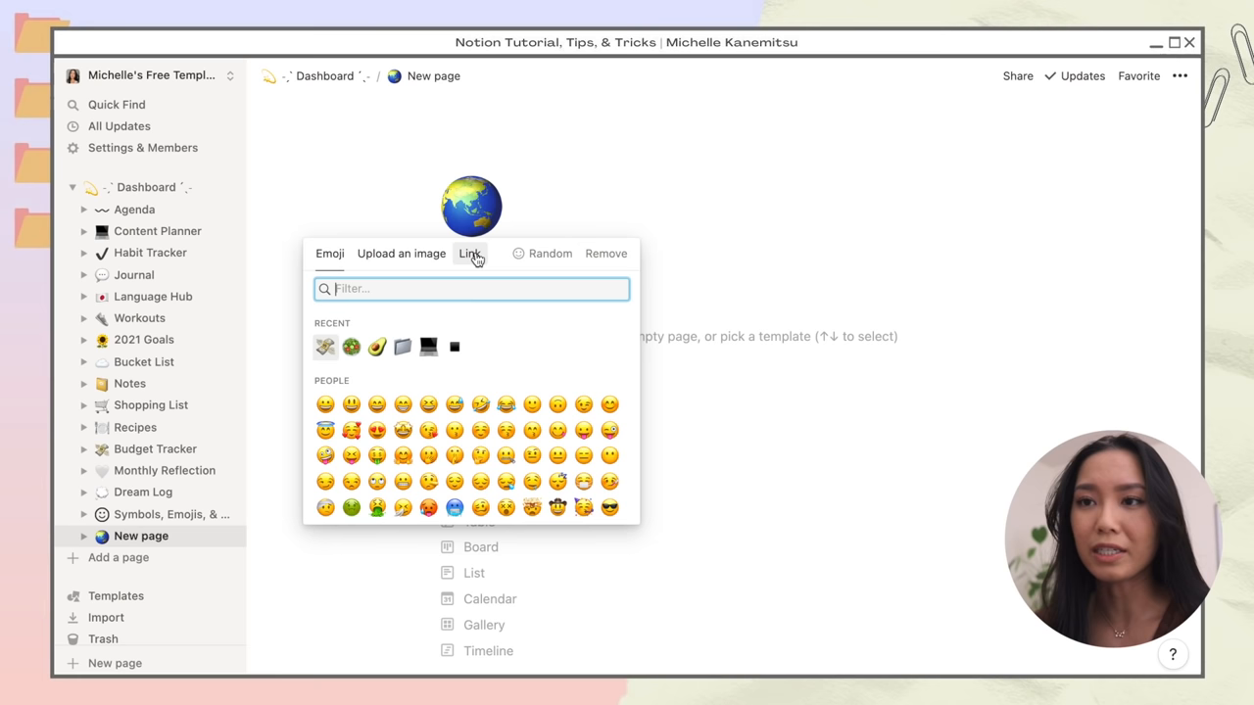
left_click(470, 253)
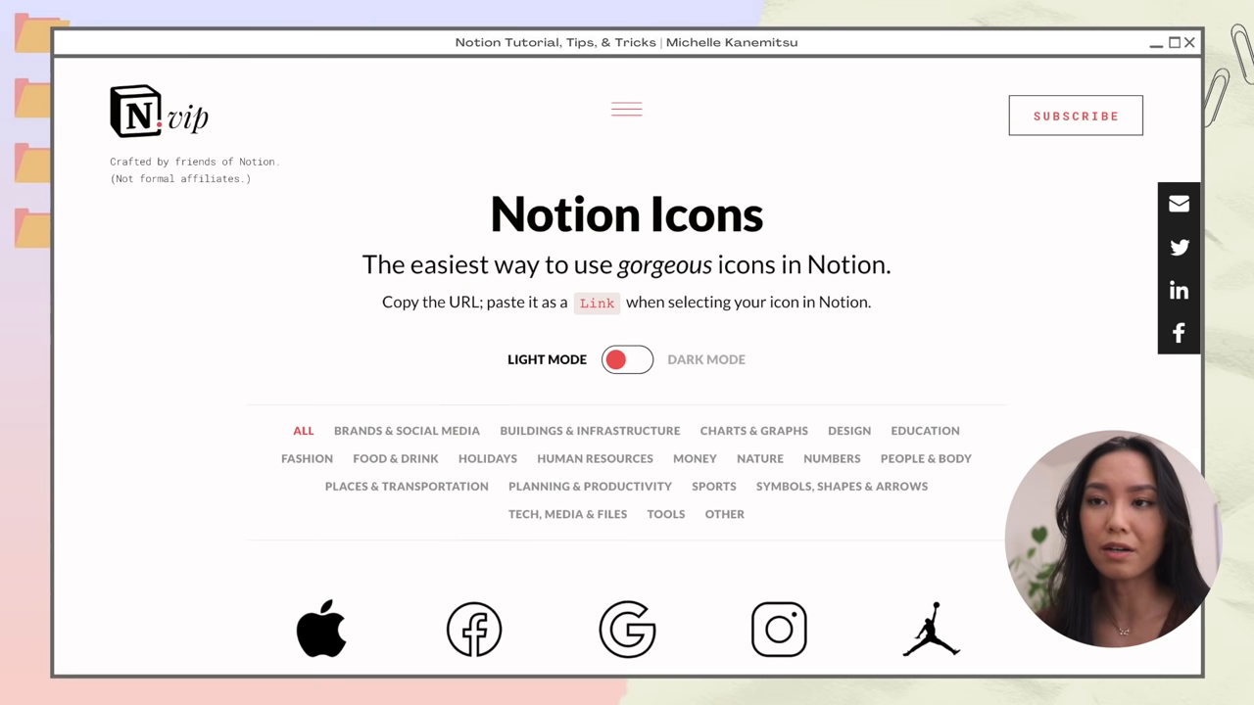
scroll("down", 3)
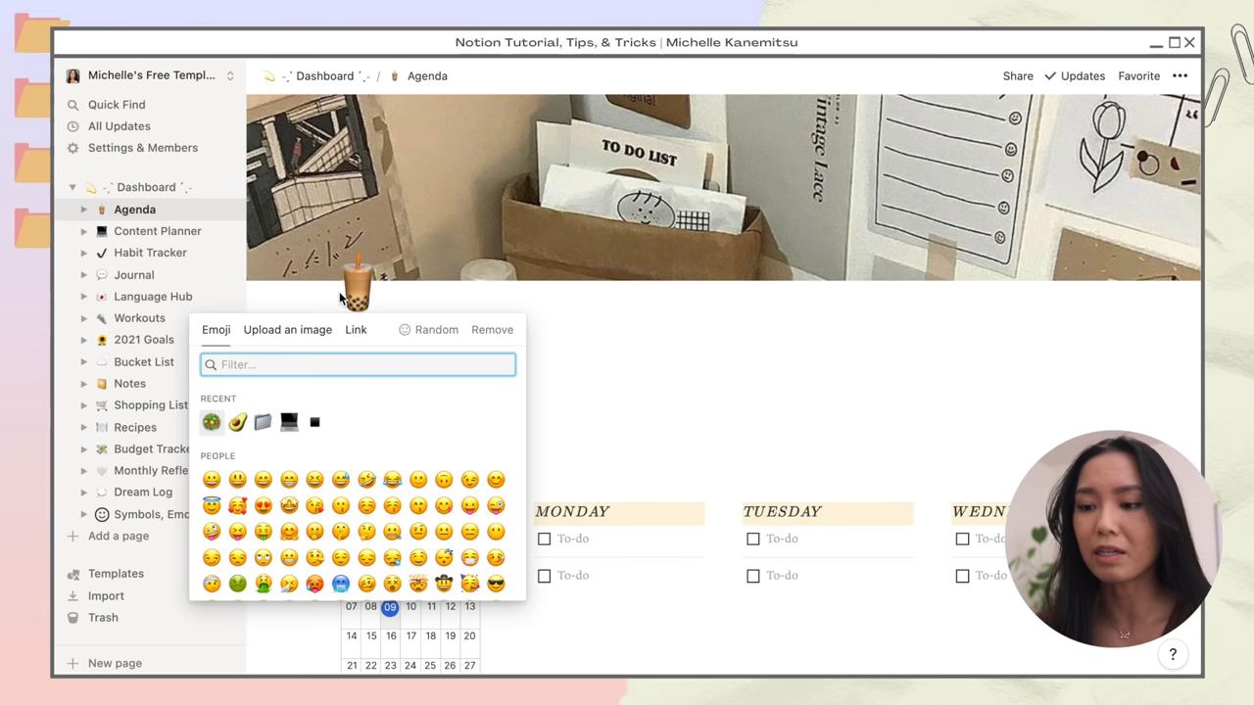
Step: Upload the downloaded calendar GIF as the Agenda page's icon
left_click(287, 330)
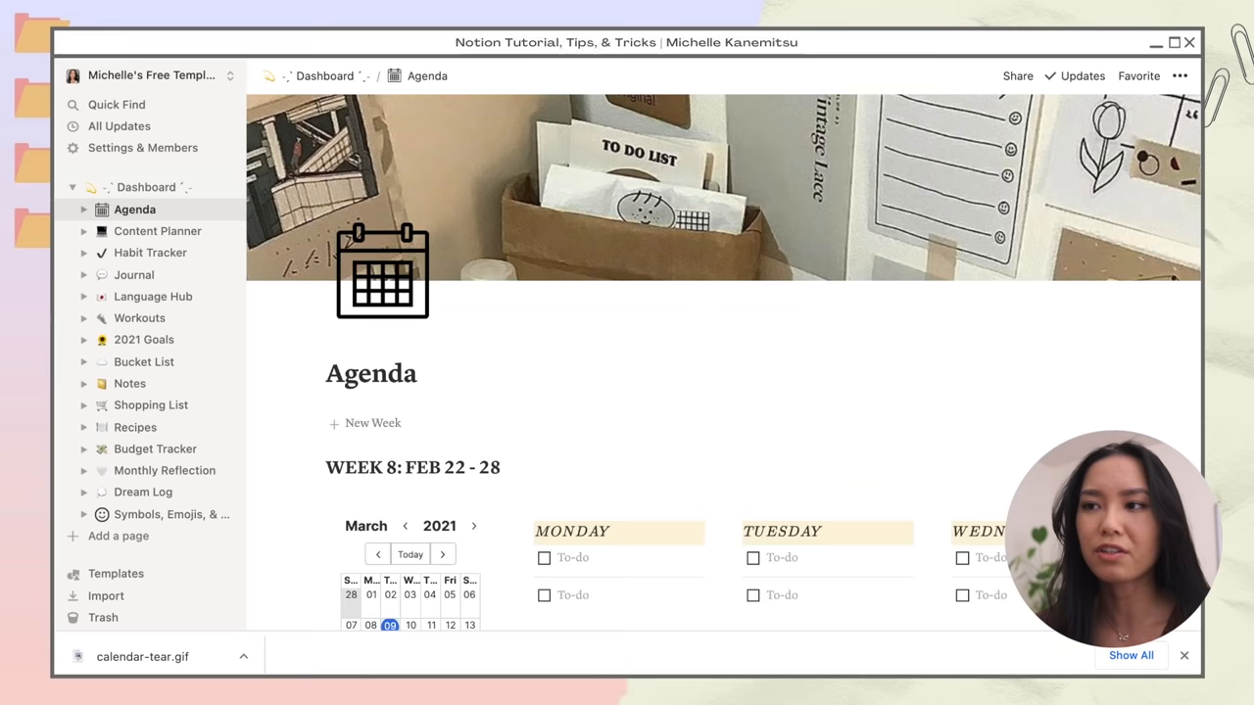
left_click(382, 272)
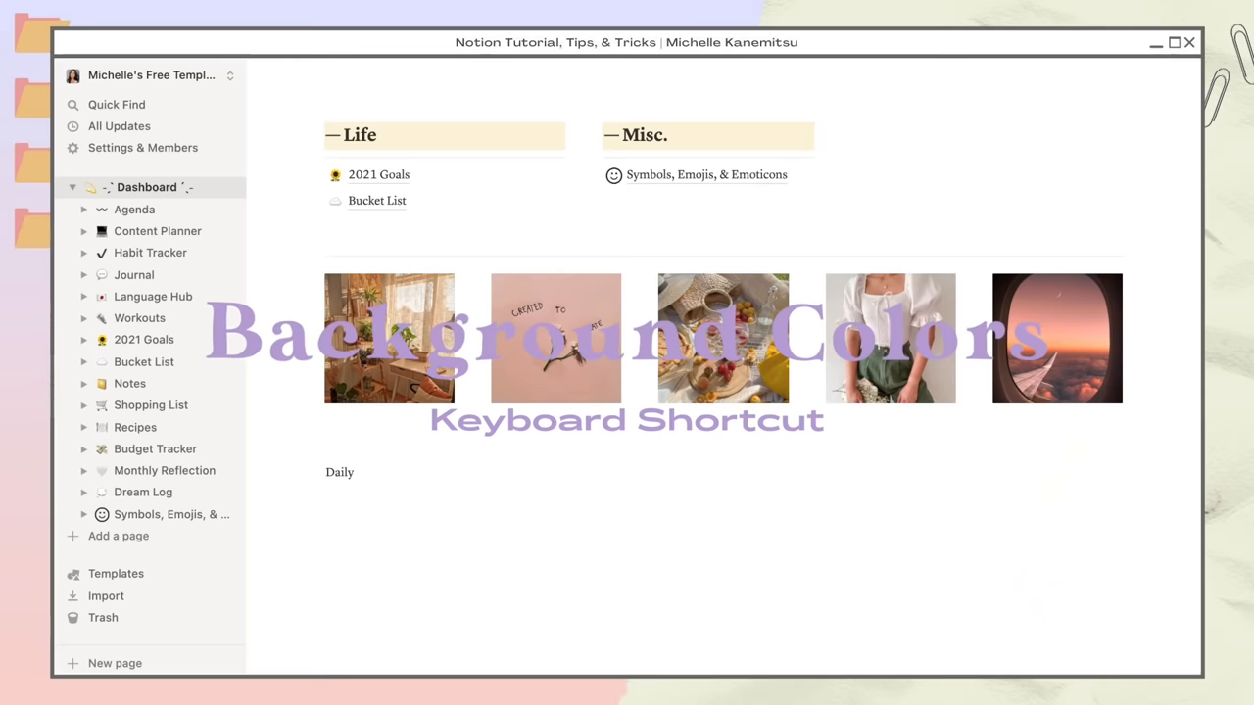
Step: Give the 'Daily' text block below the photos a background colour
double_click(339, 472)
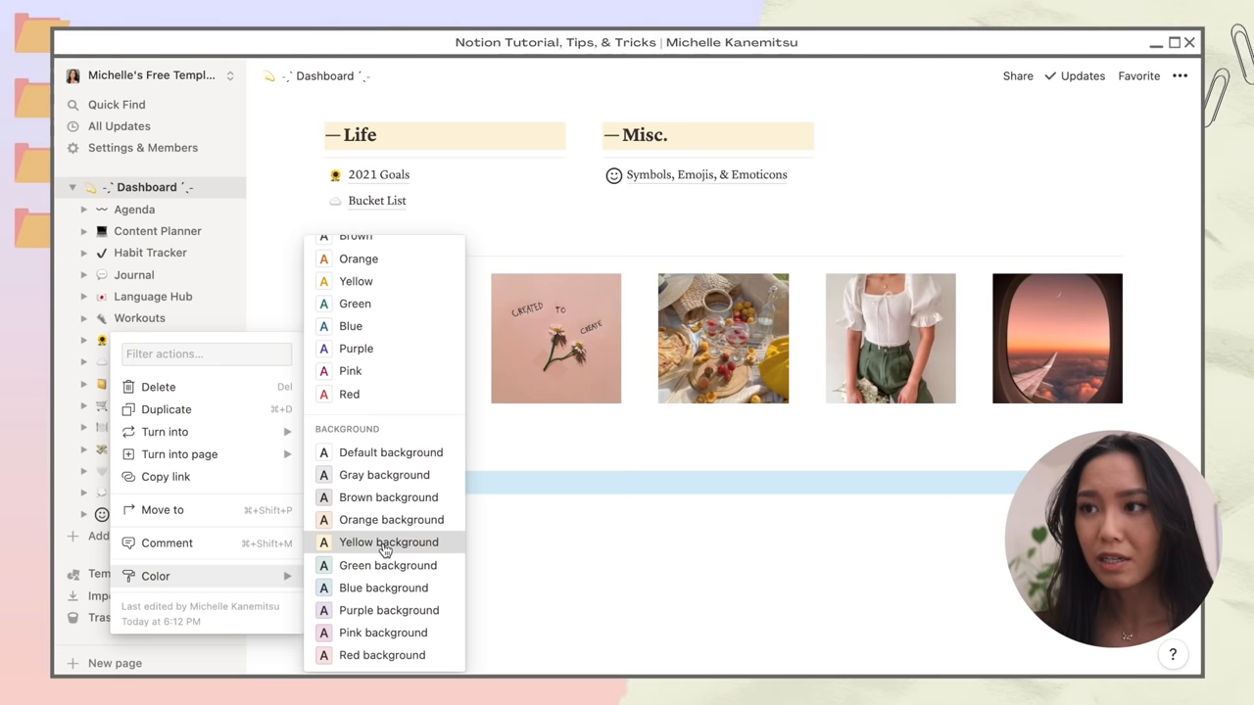
left_click(388, 541)
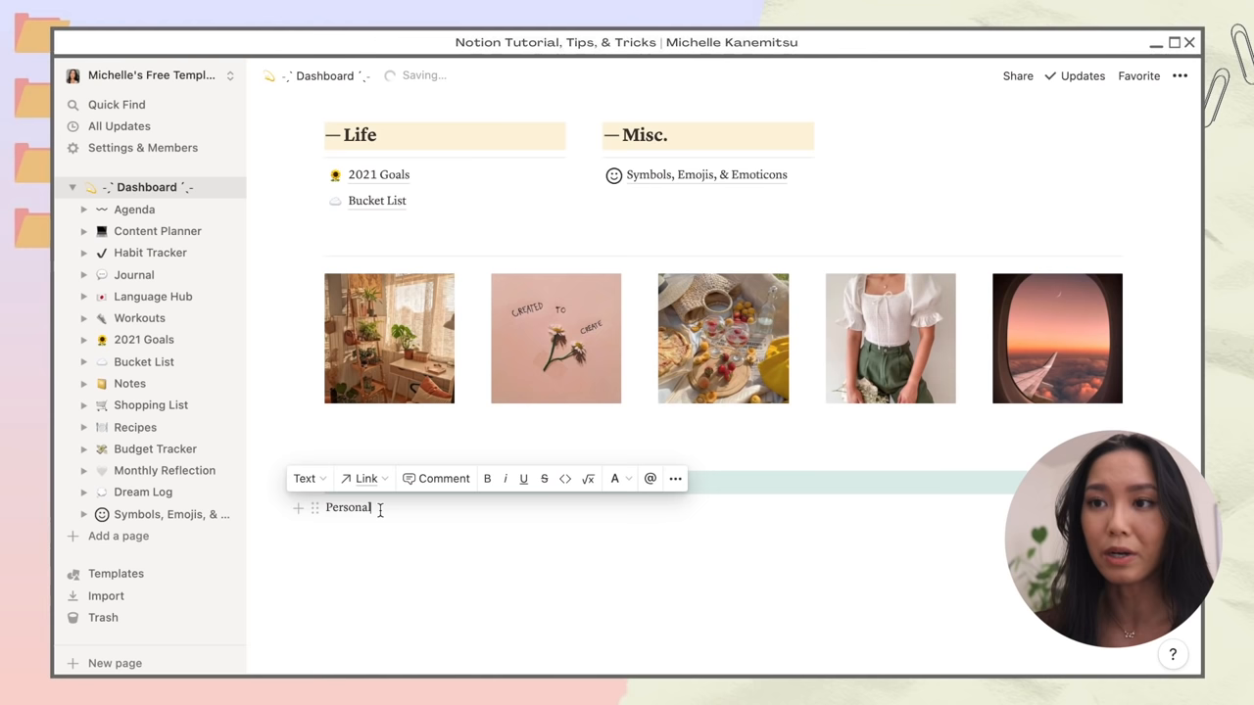
type("Daily")
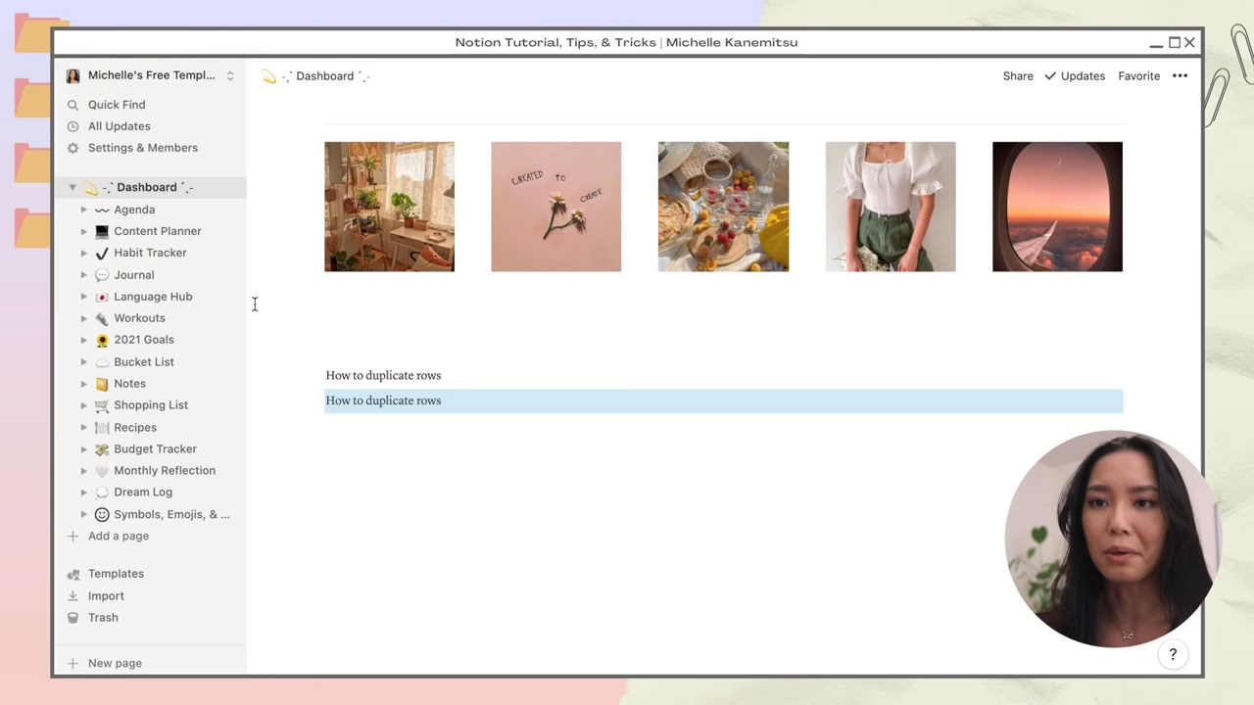
Step: Duplicate the 'How to duplicate rows' block and open the Agenda page
left_click(133, 207)
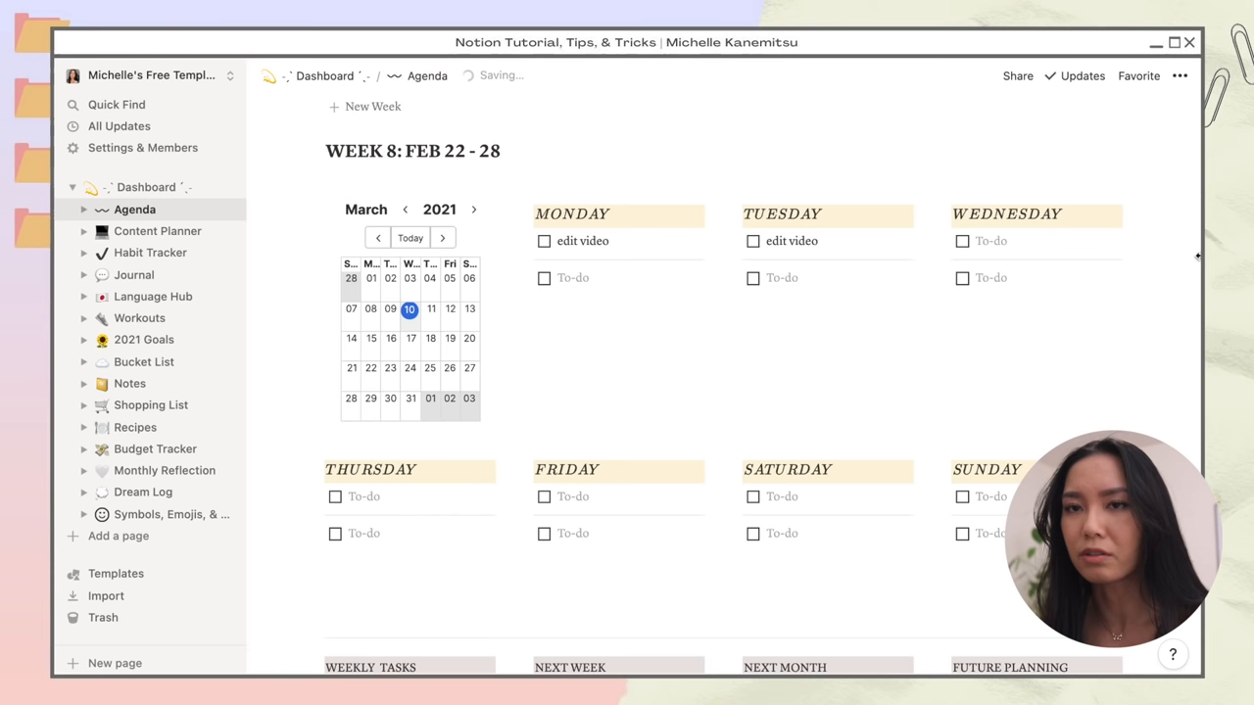
Step: Add a new Test page and write 'hello this is a test :)' in it
left_click(118, 537)
type("Test page")
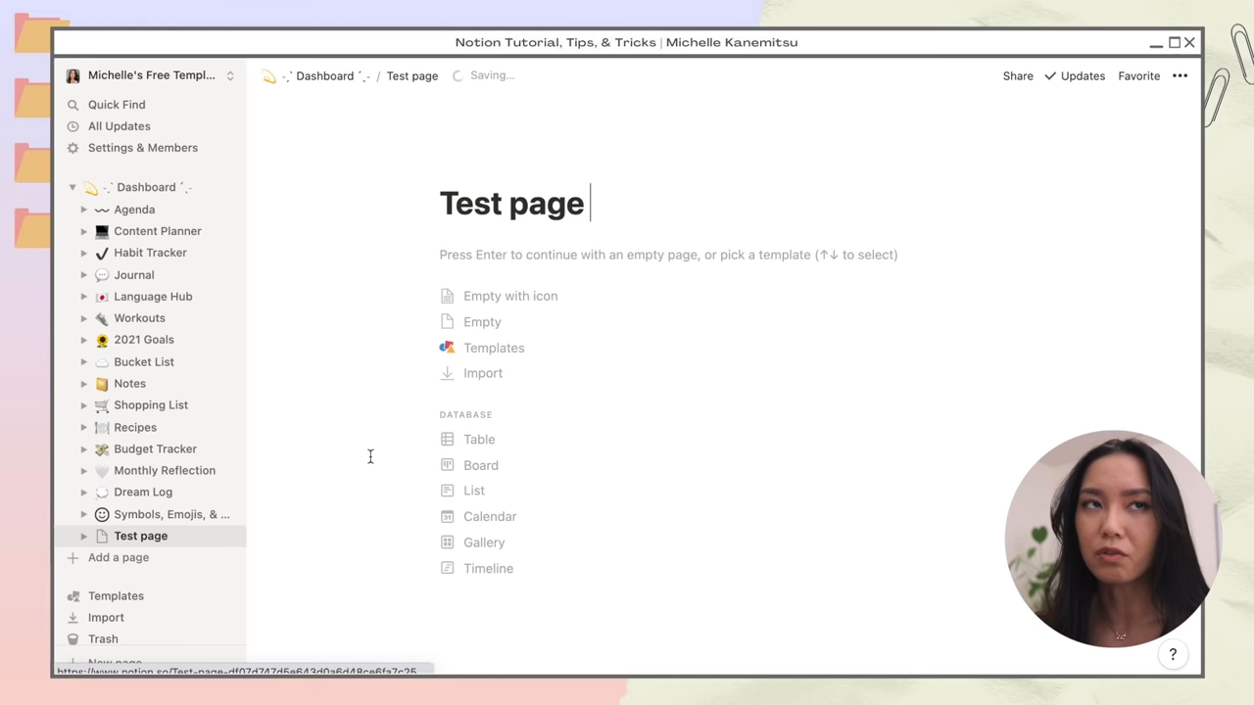
type("hello this is a test :)")
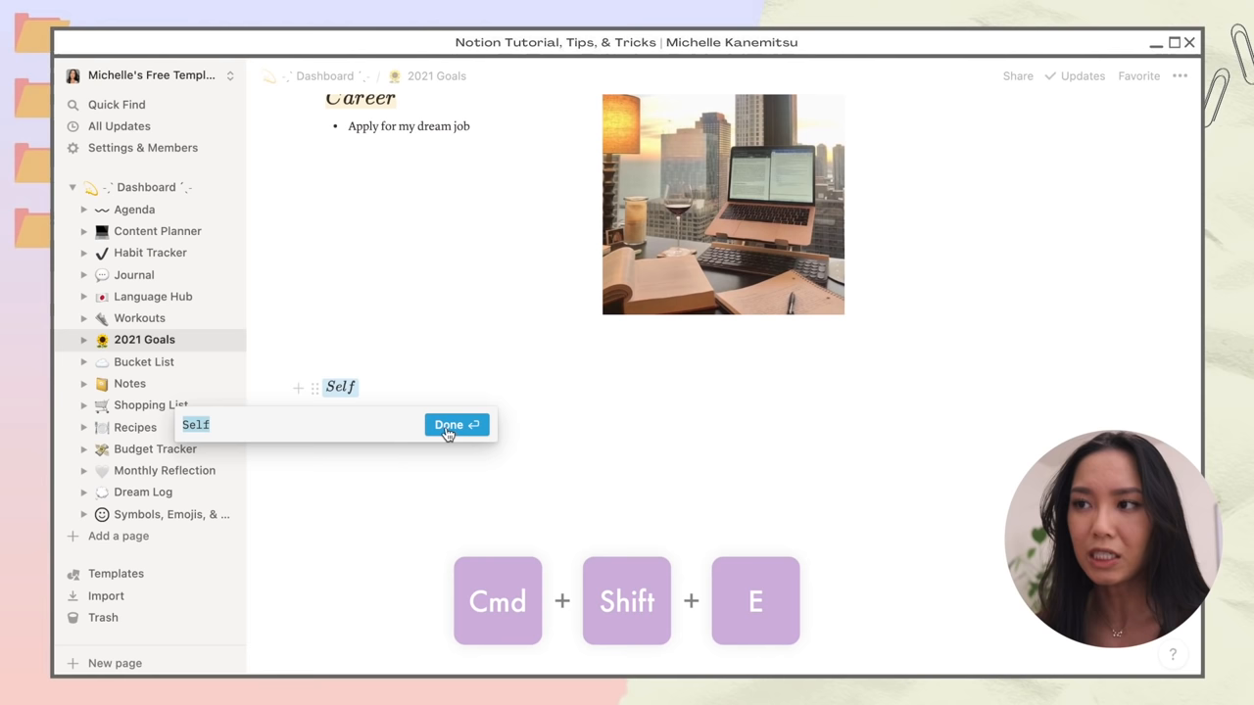
Step: Confirm 'Self' as an inline equation and add the 'Job or Career' heading
left_click(448, 425)
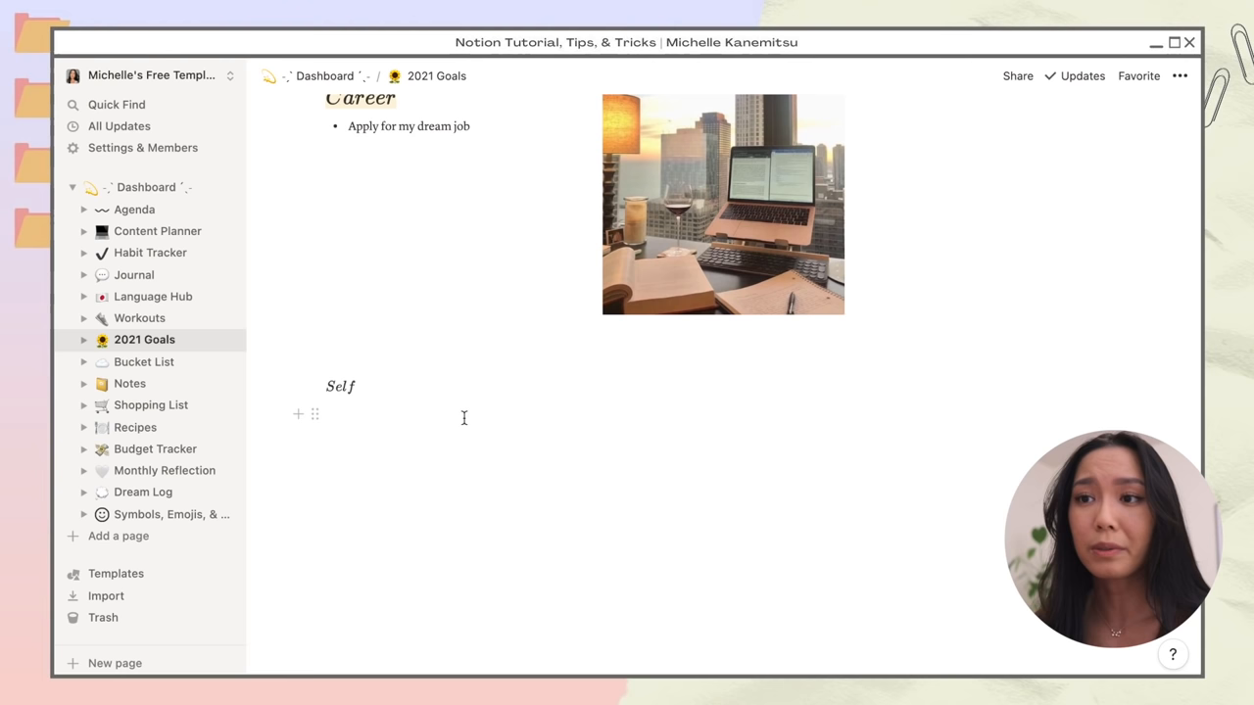
type("Job or Career")
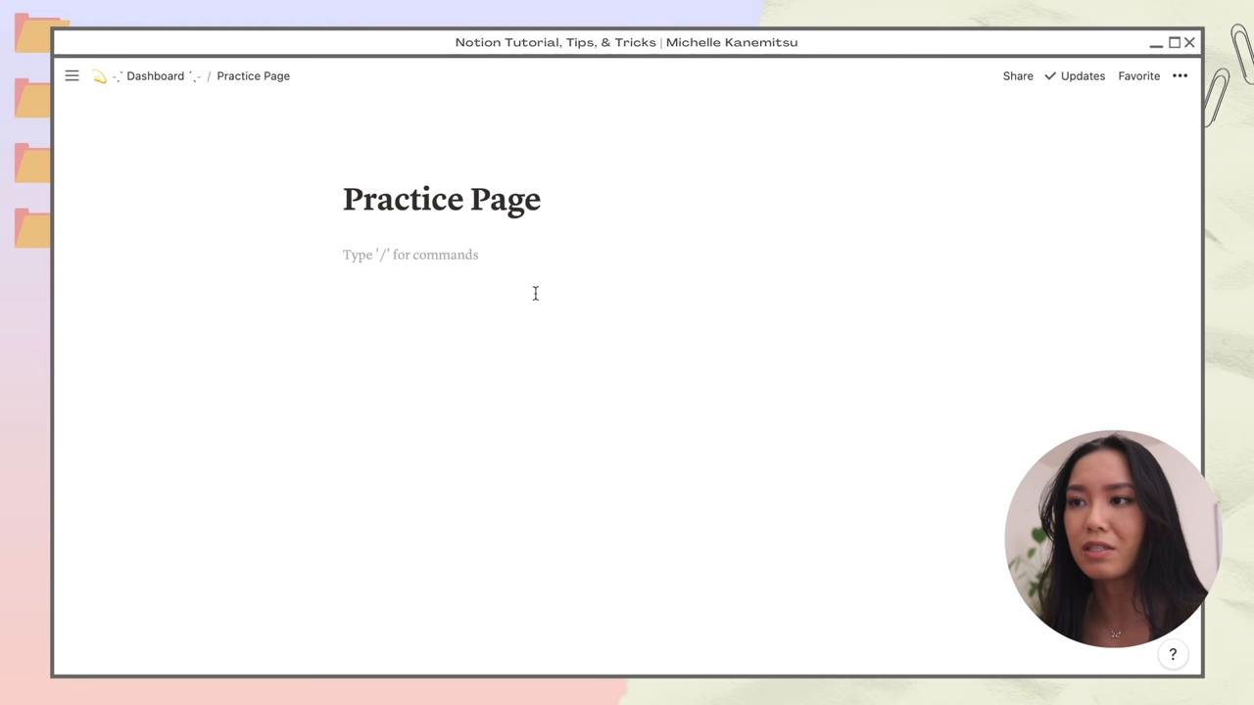
Step: Add block '2' under '1' and drag it beside block '1'
type("2")
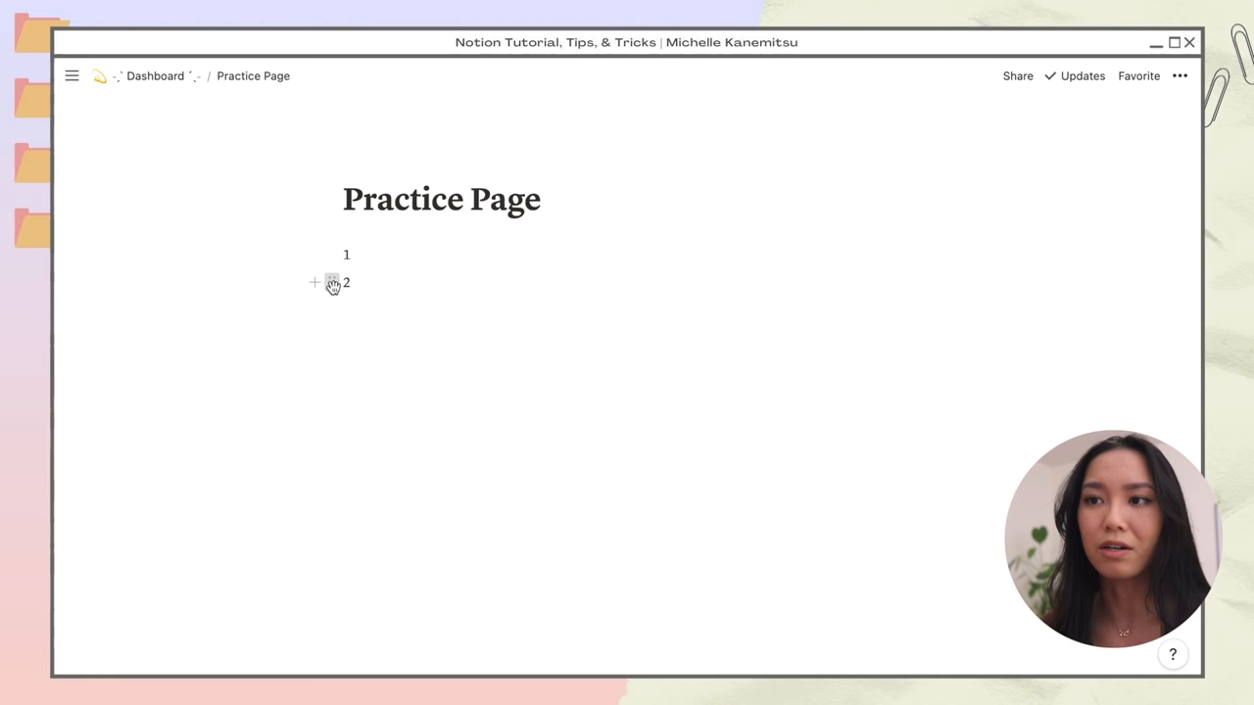
left_click_drag(333, 282, 925, 254)
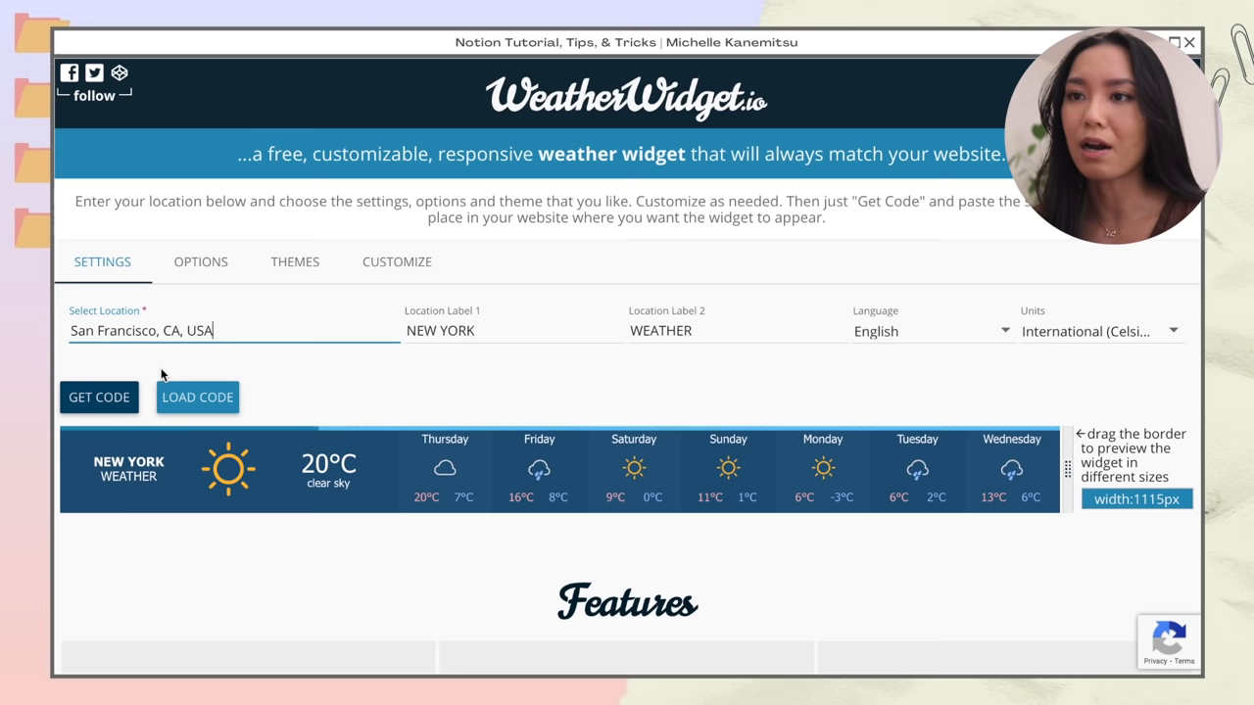
Step: Set the widget location to San Francisco, label it SAN FRANCISCO and use USA (Fahrenheit) units
left_click(294, 263)
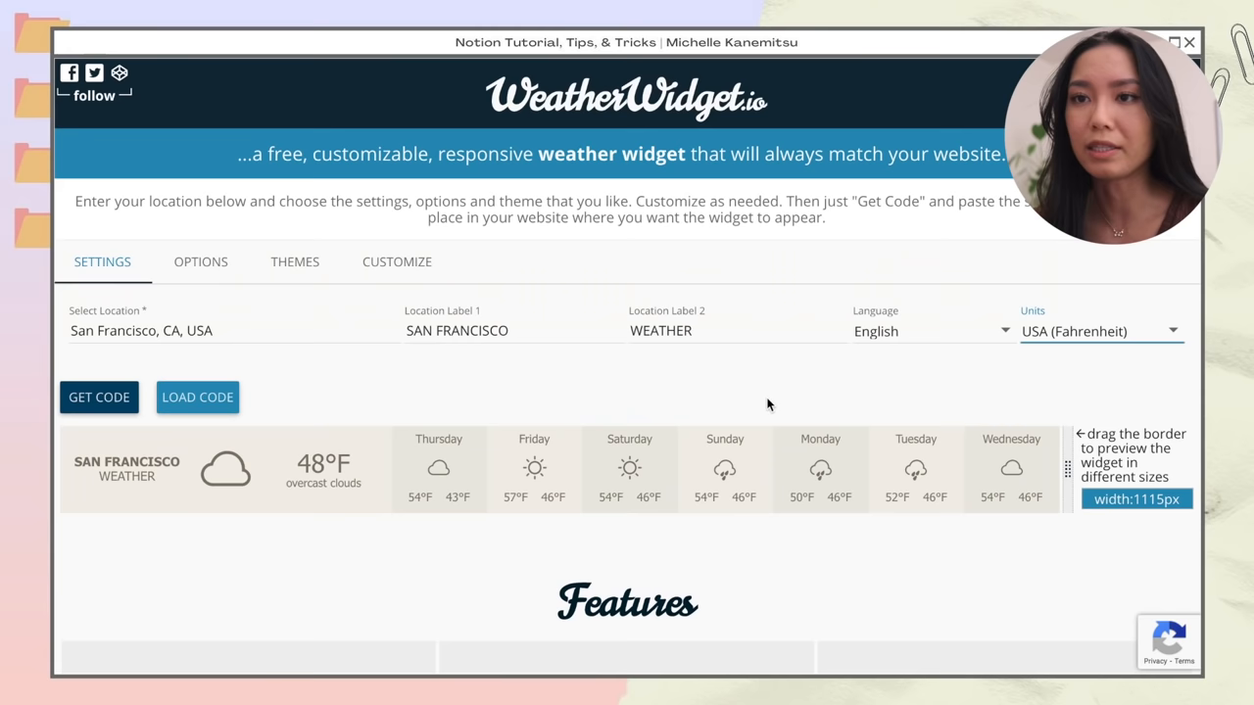
left_click(98, 396)
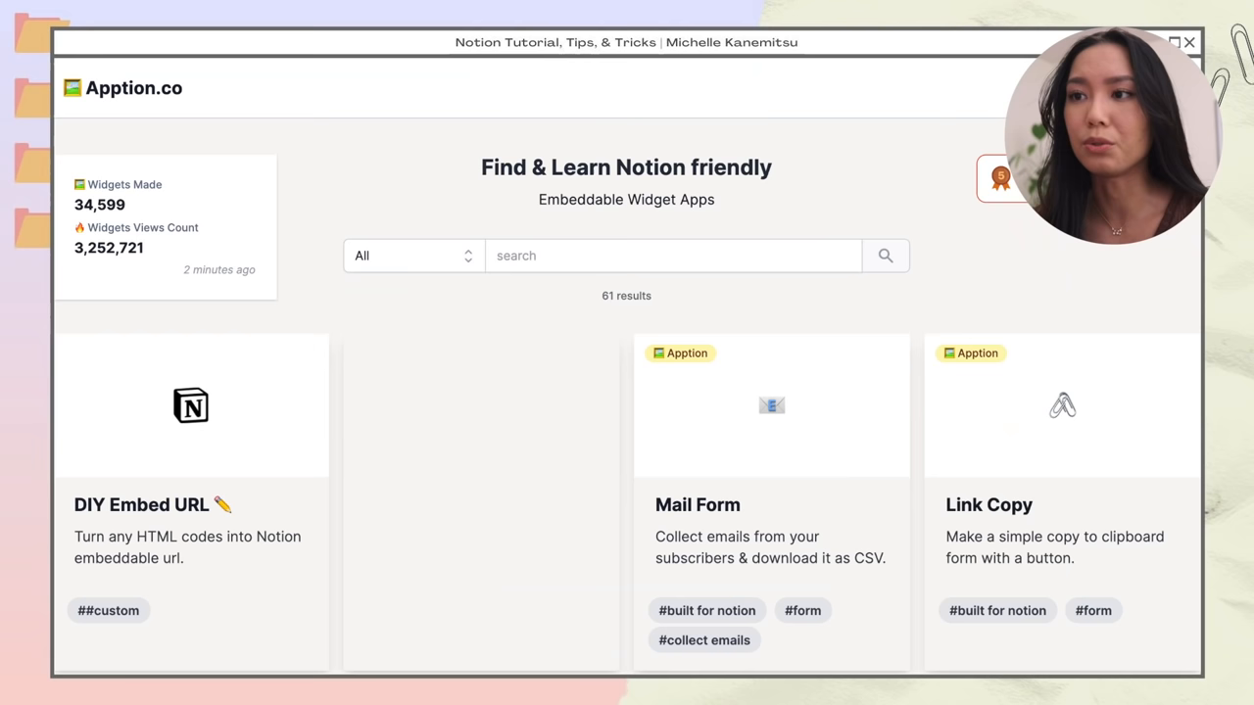
mouse_move(311, 442)
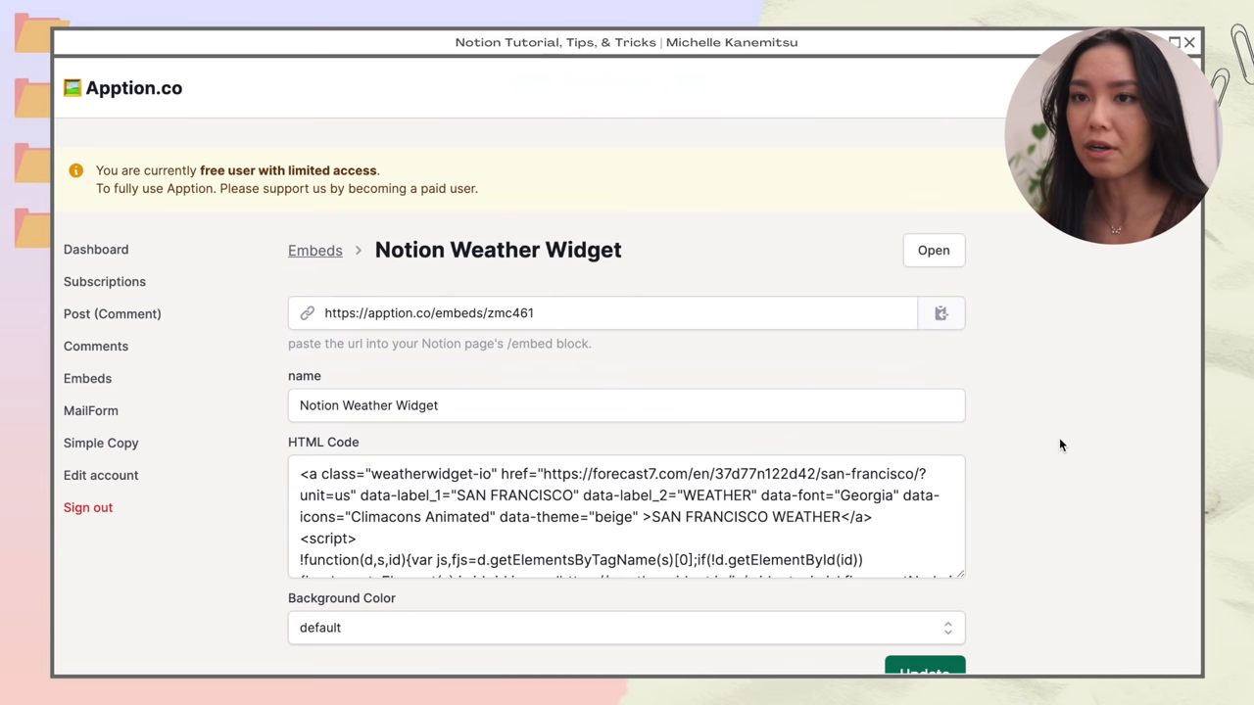
Step: Create a Notion Weather Widget embed from the HTML code and review the subscription plans
left_click(940, 313)
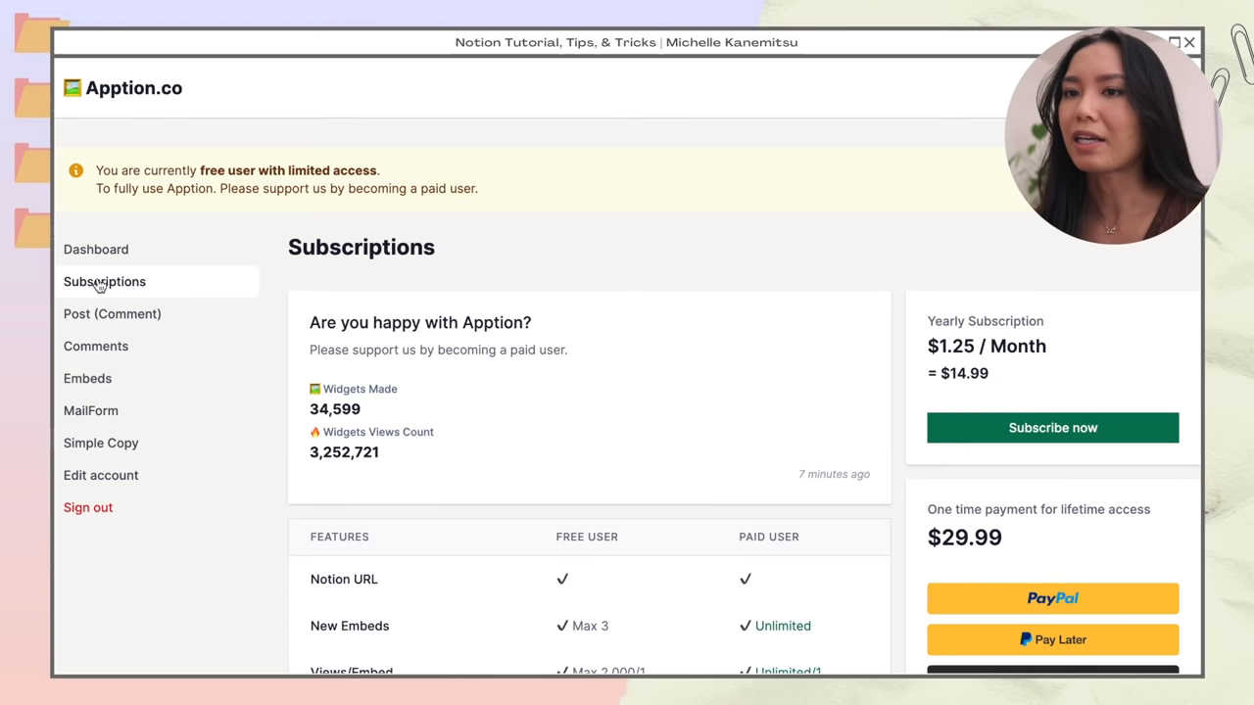
scroll("down", 3)
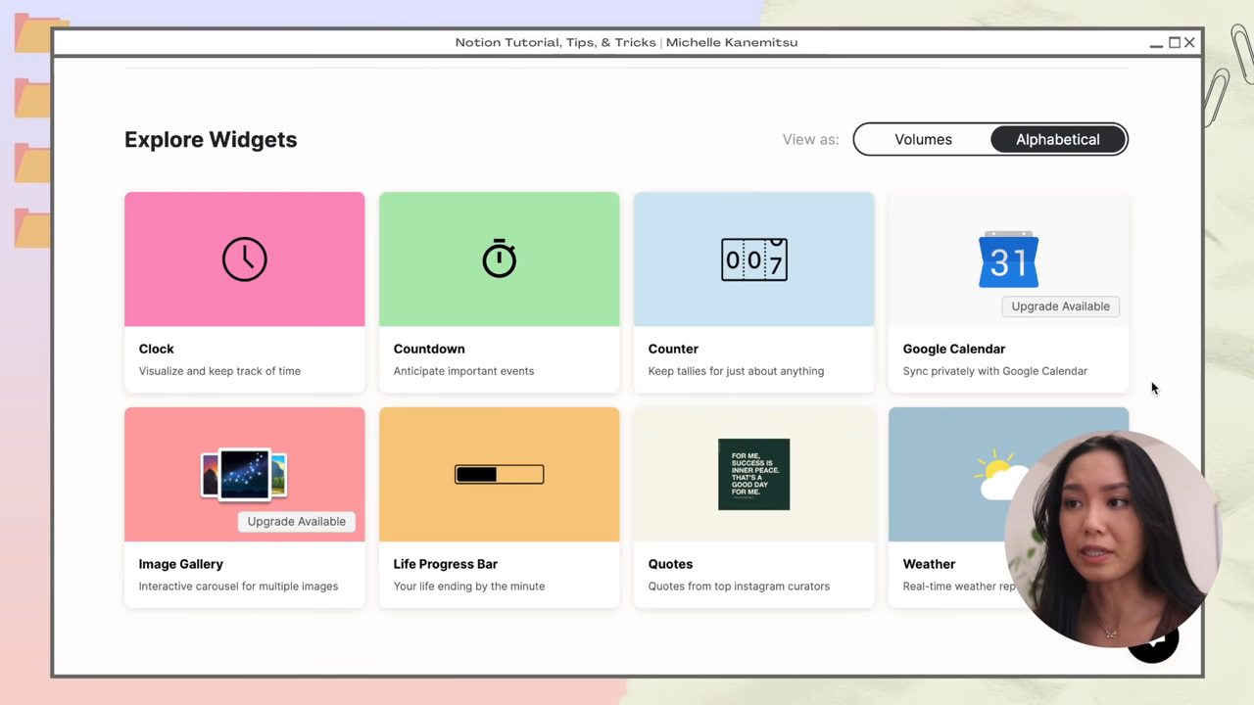
Step: Start a new Google Calendar widget from the Explore Widgets gallery
left_click(1007, 259)
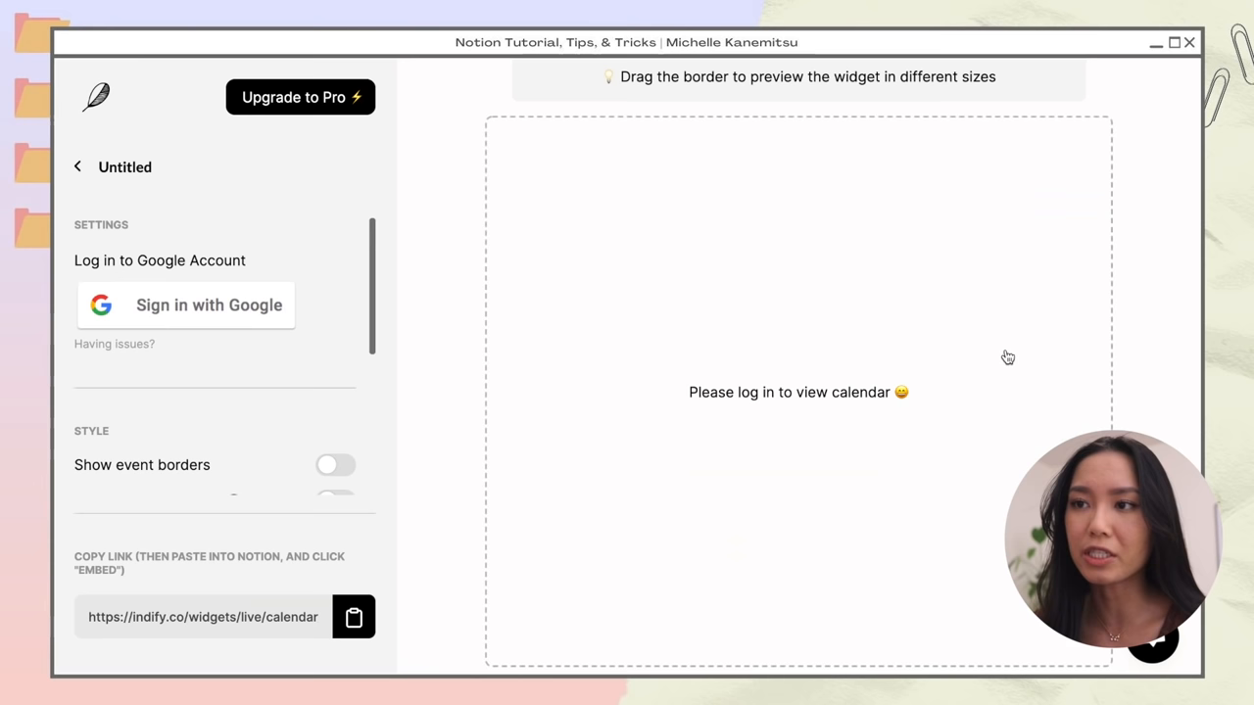
mouse_move(241, 315)
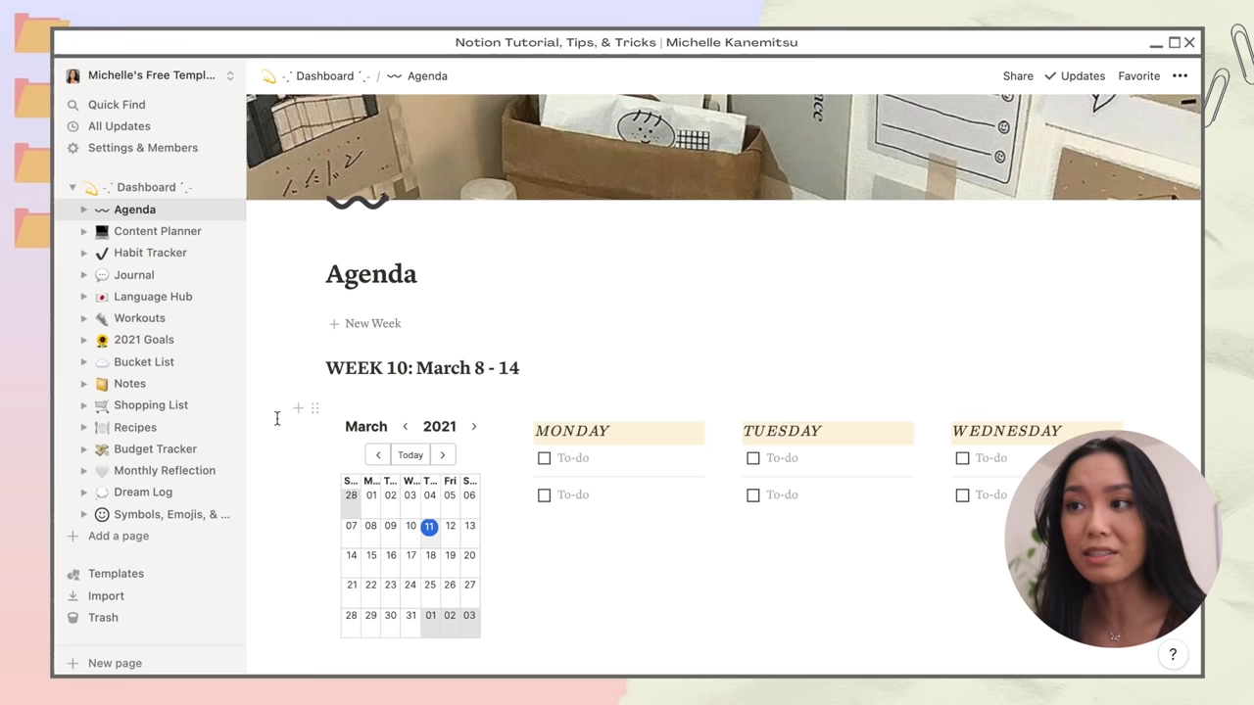
Step: Insert a template button via /temp and name it New Week
type("/temp")
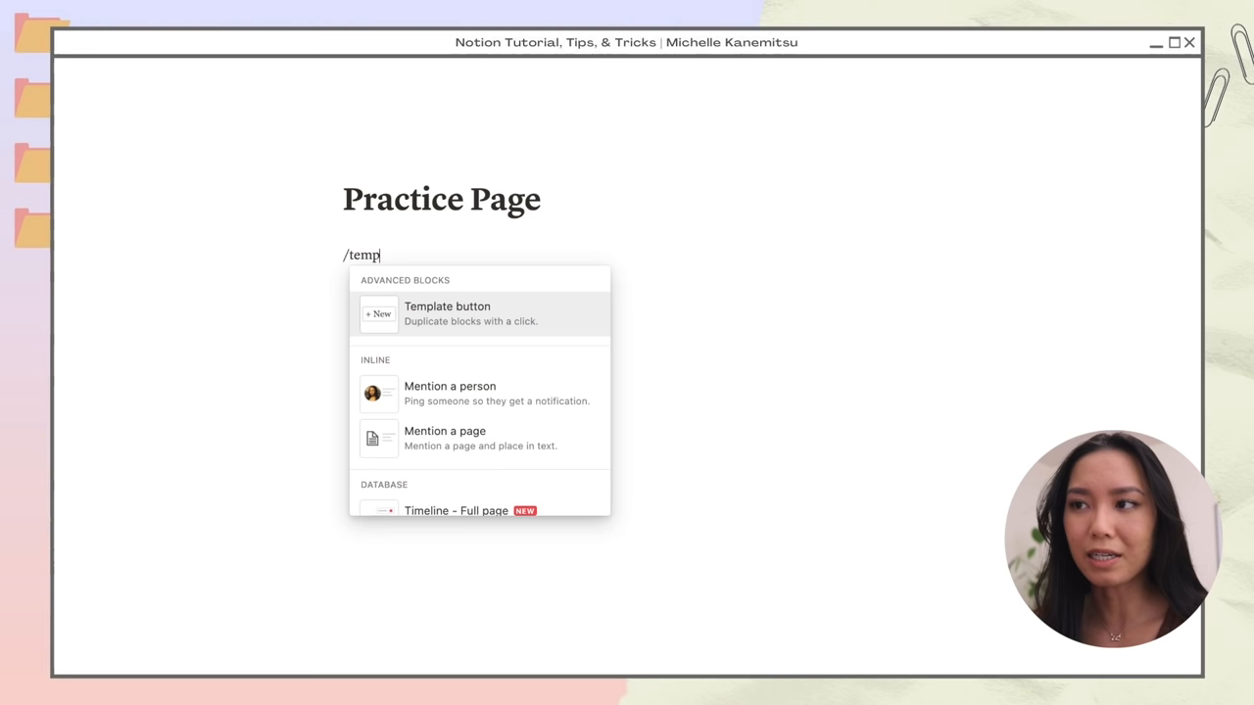
left_click(447, 313)
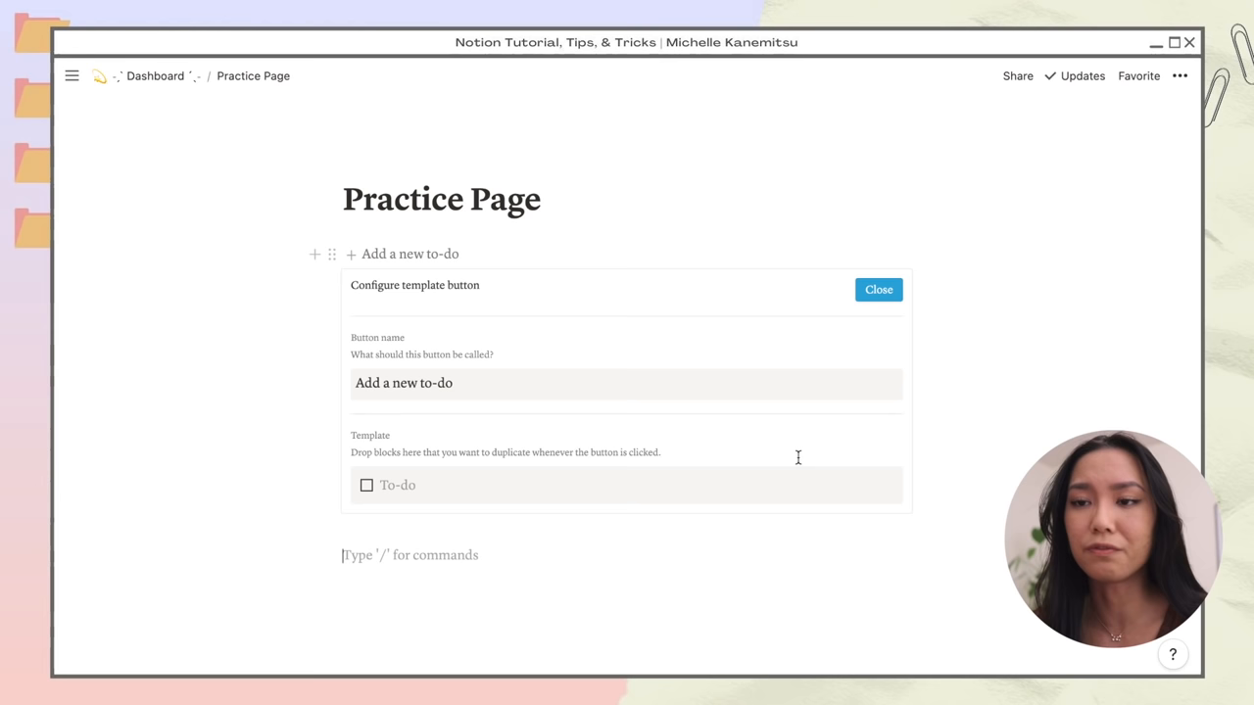
type("New Week")
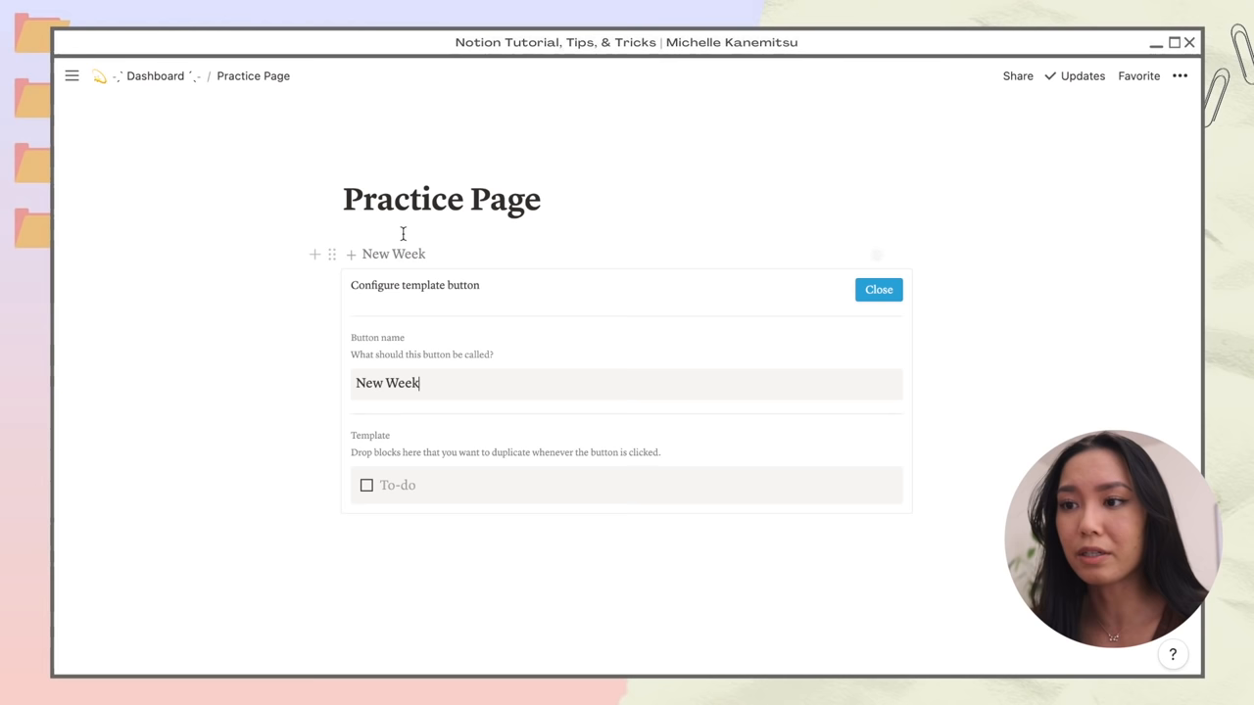
Step: Replace the template's to-do with Monday and Tuesday day blocks
left_click(877, 290)
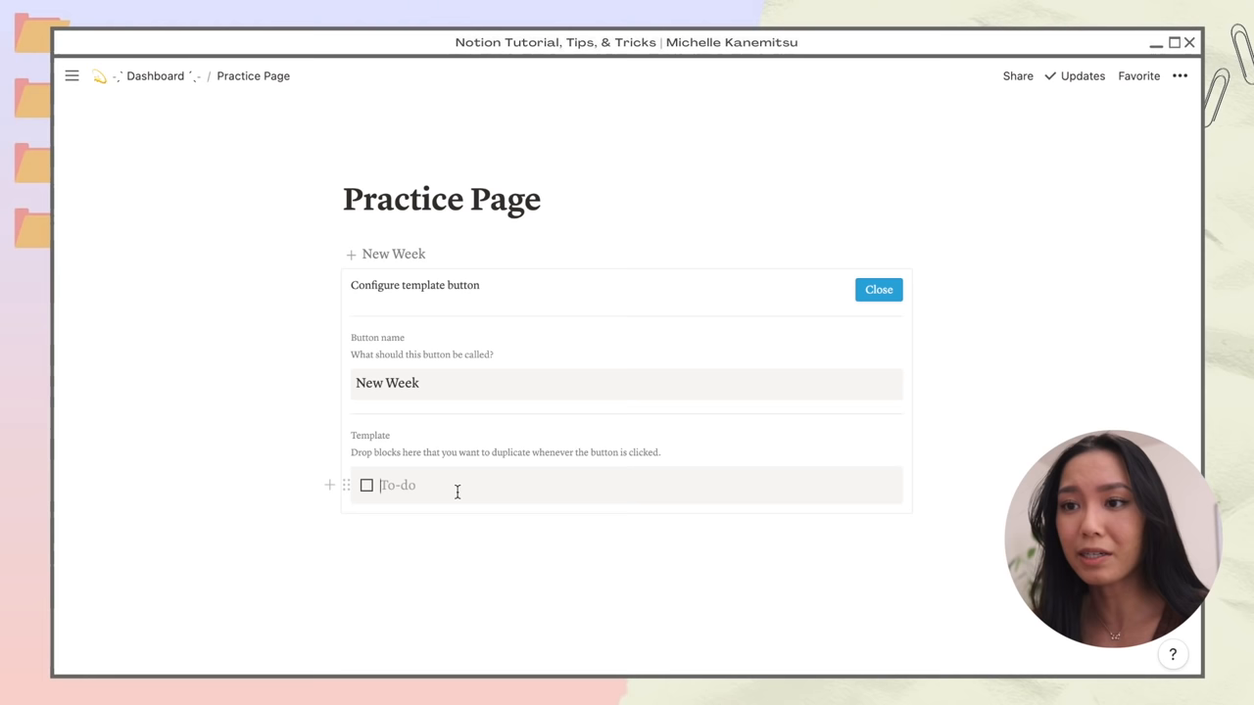
type("Tuesday")
type("Monday")
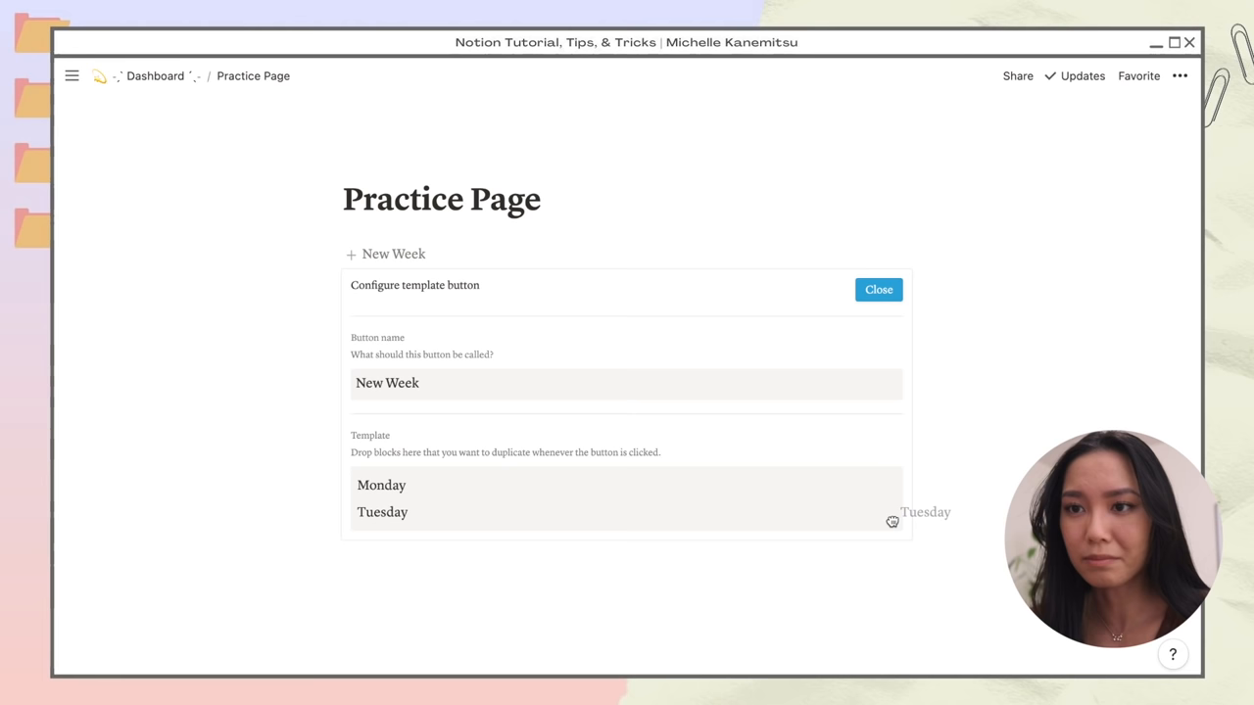
scroll("down", 3)
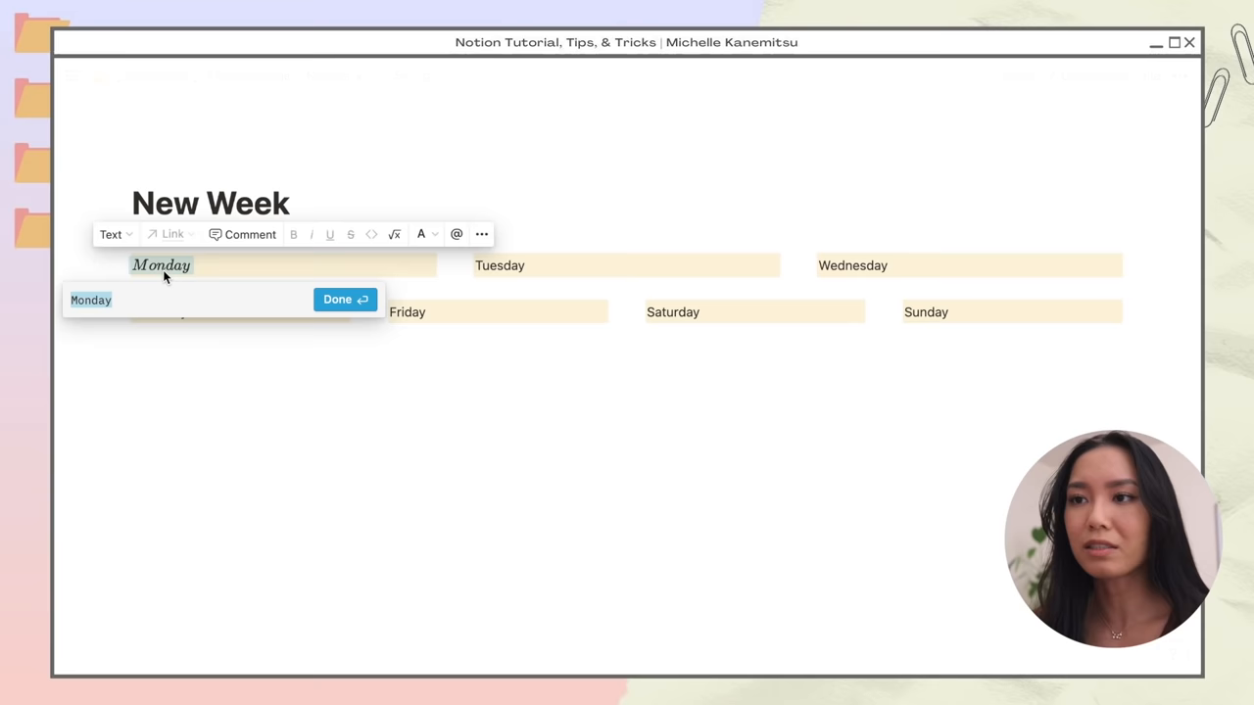
Step: Style the day headings as equations and copy the weekly calendar layout
left_click(352, 592)
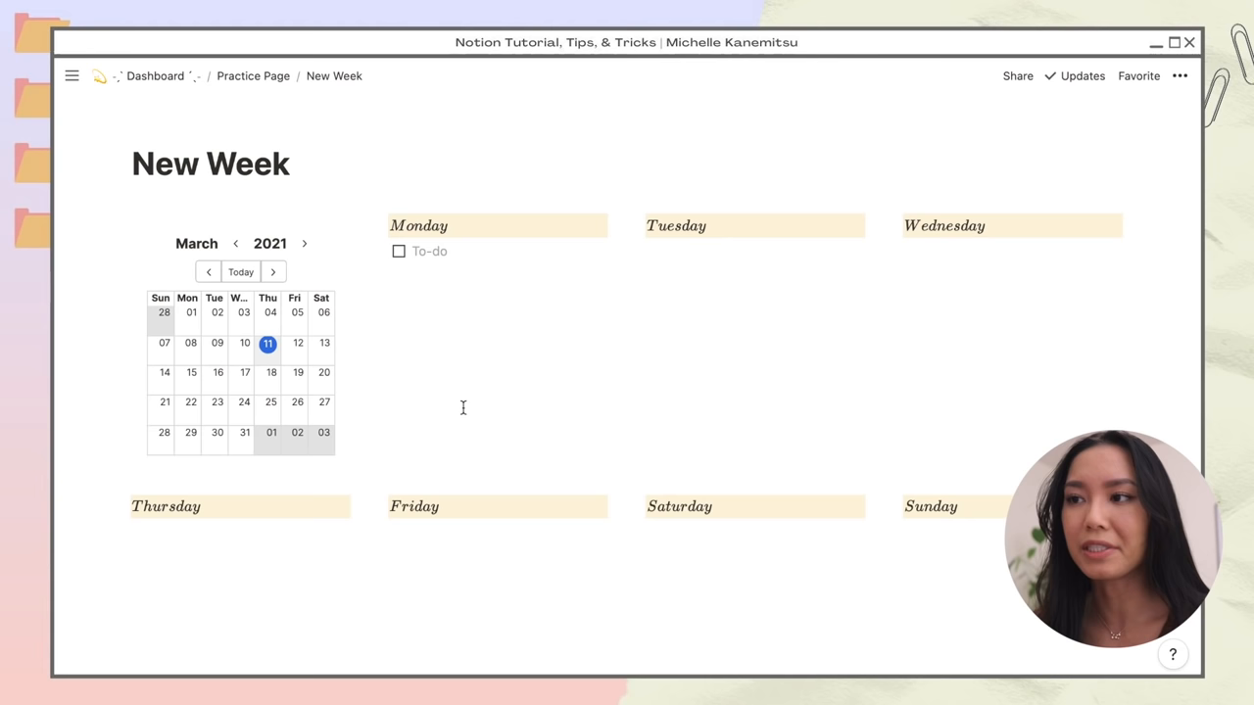
key("enter")
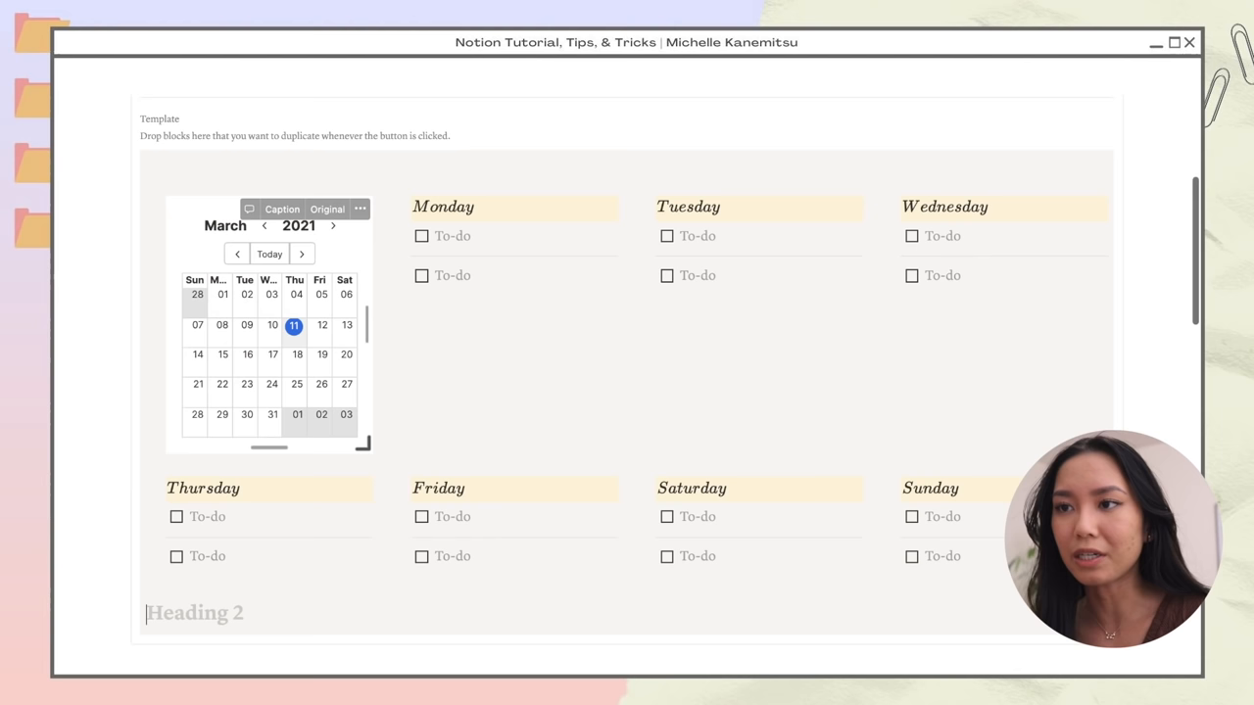
Step: Add a Heading 2 reading Week #: Month # - # above the pasted weekly layout
type("W")
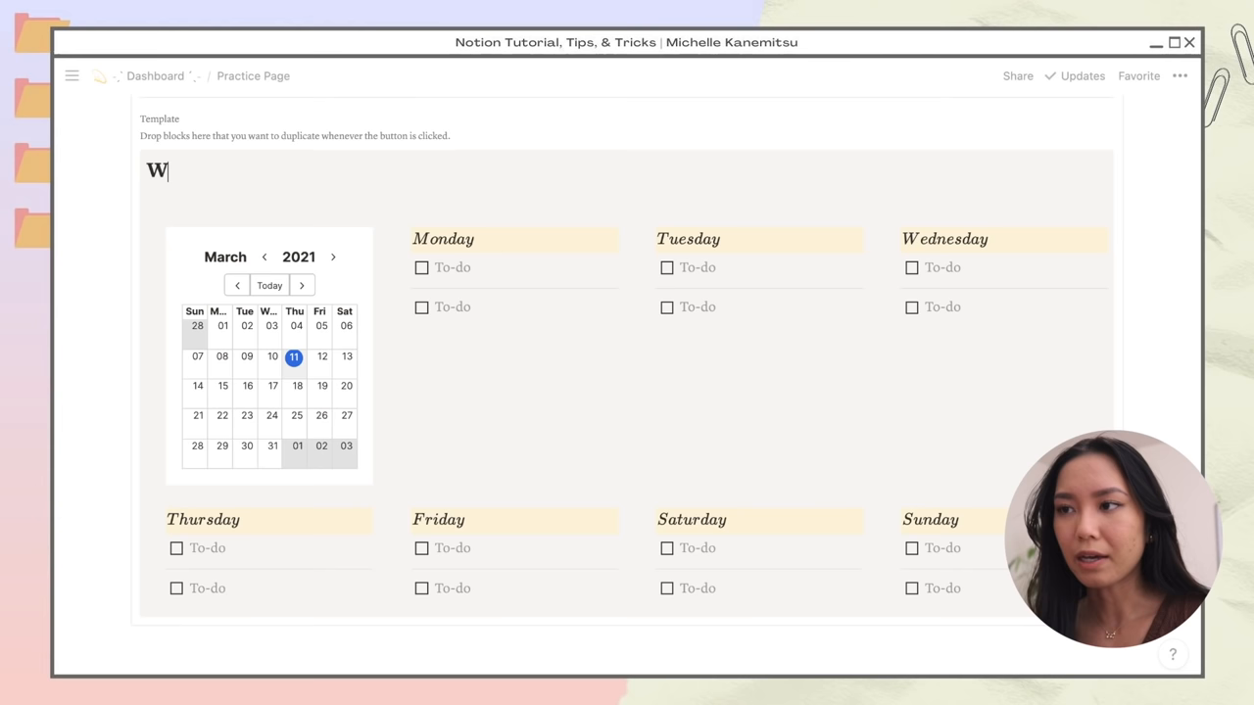
type("eek #: Month # - #")
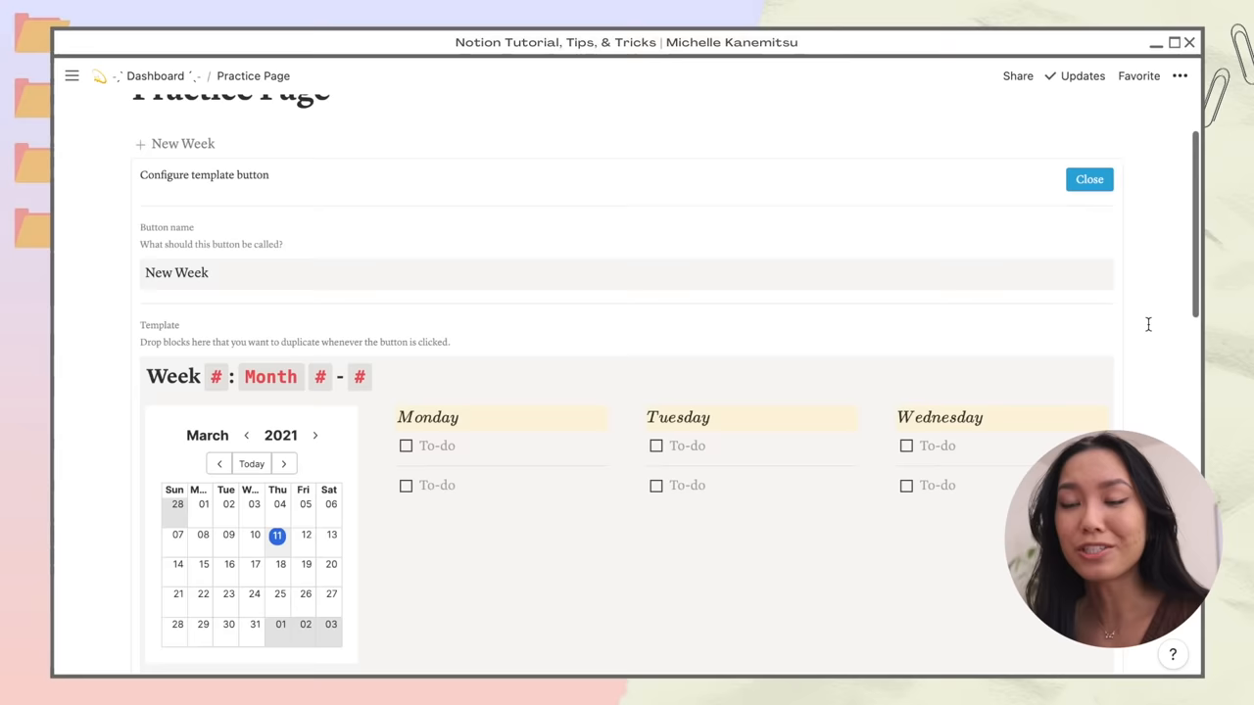
Step: Close the Configure template button panel for New Week
left_click(1089, 180)
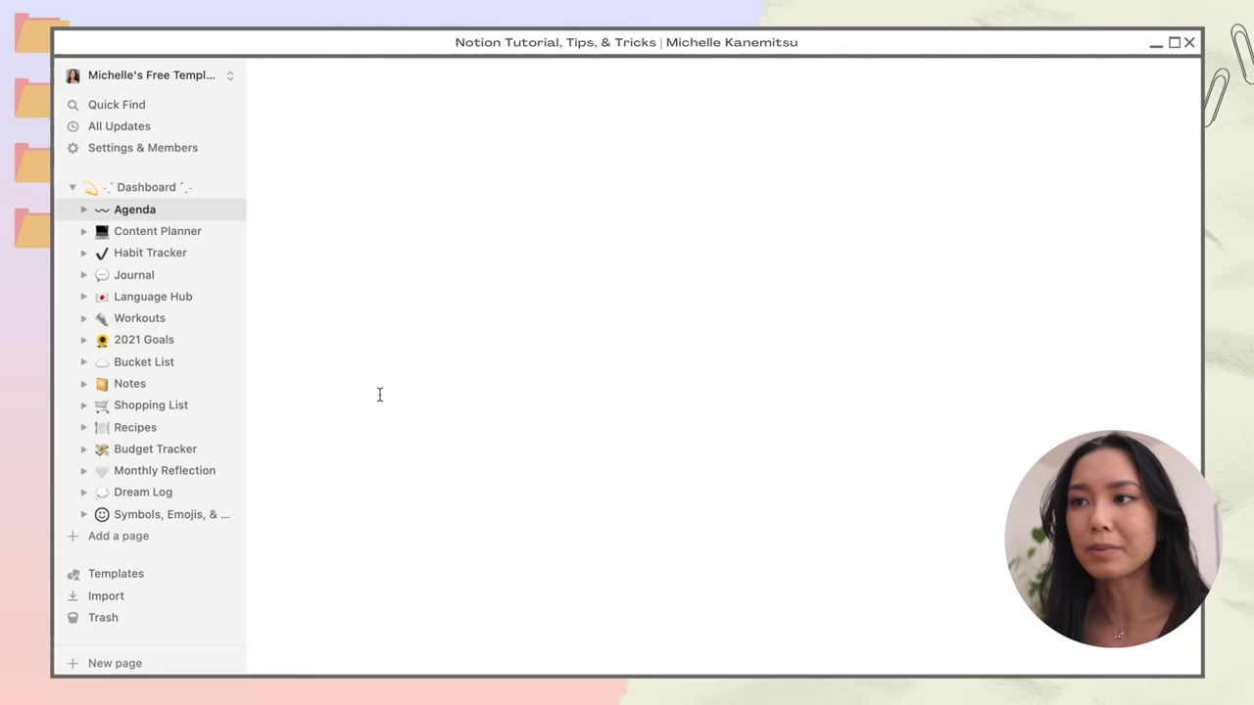
Step: Return to the Practice Page and open its Archive subpage
left_click(133, 208)
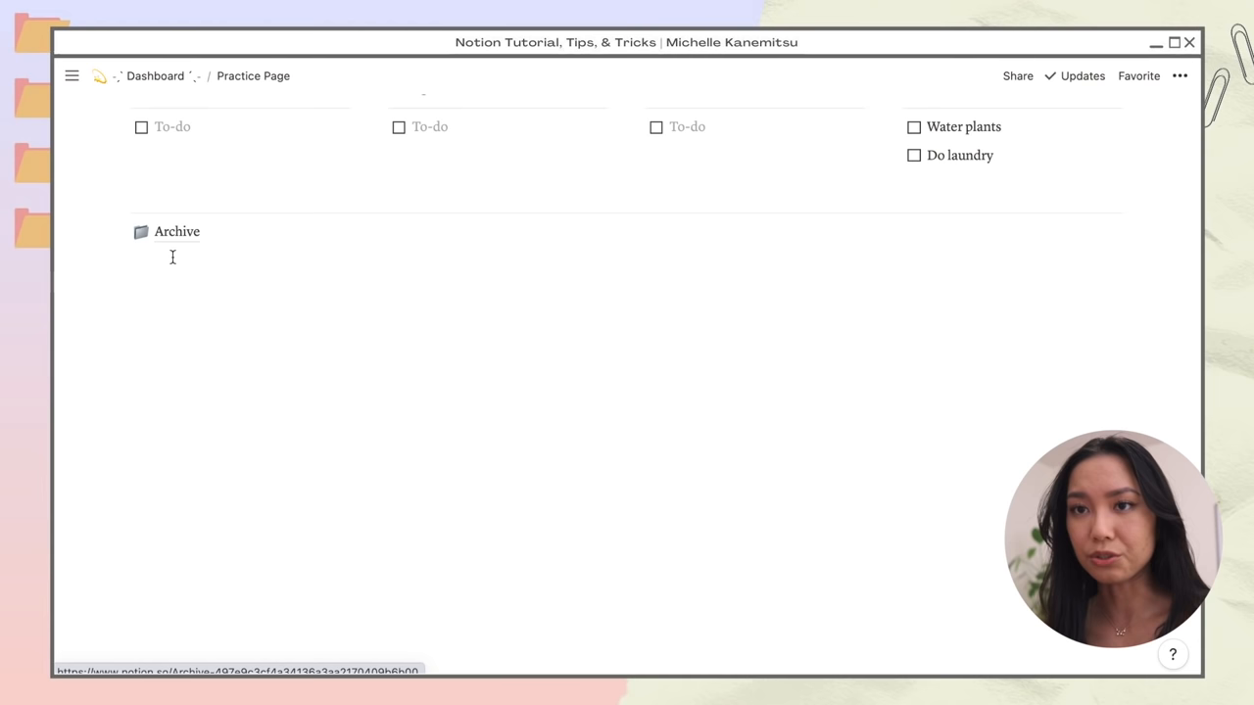
left_click(176, 231)
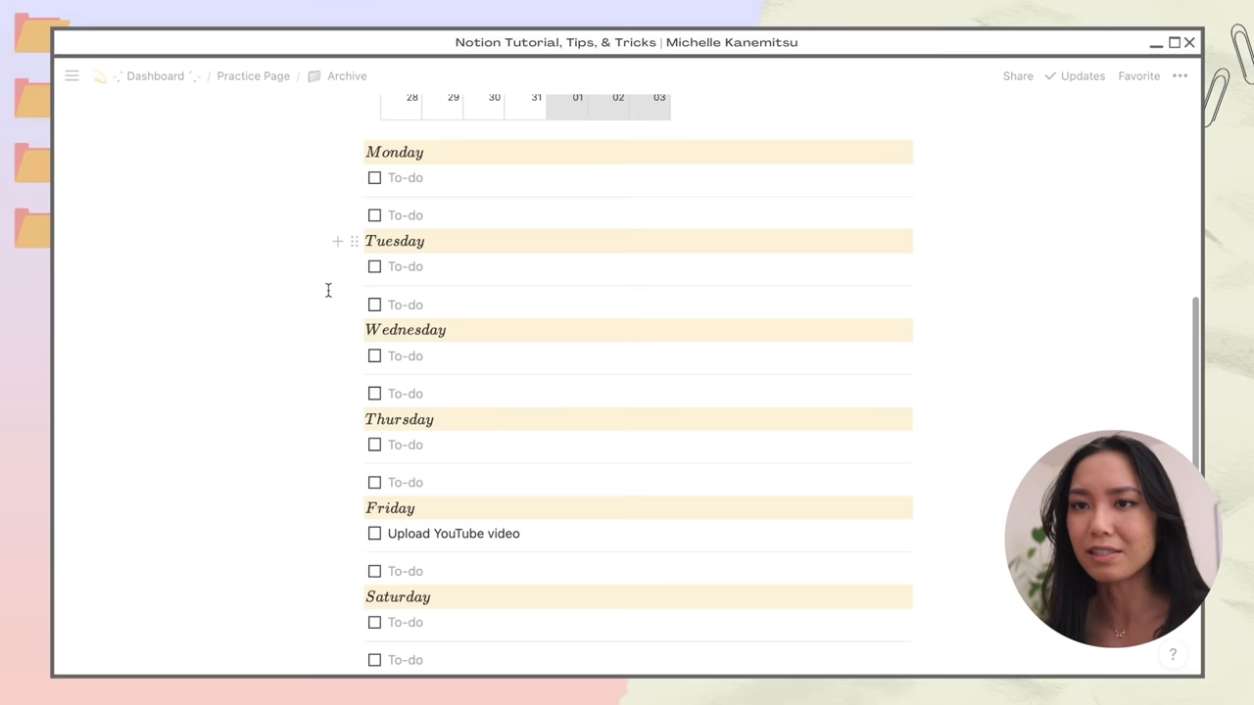
Step: Wrap the archived week in a Week 9: March 1 - 7 toggle and go to the Content Planner
left_click(344, 75)
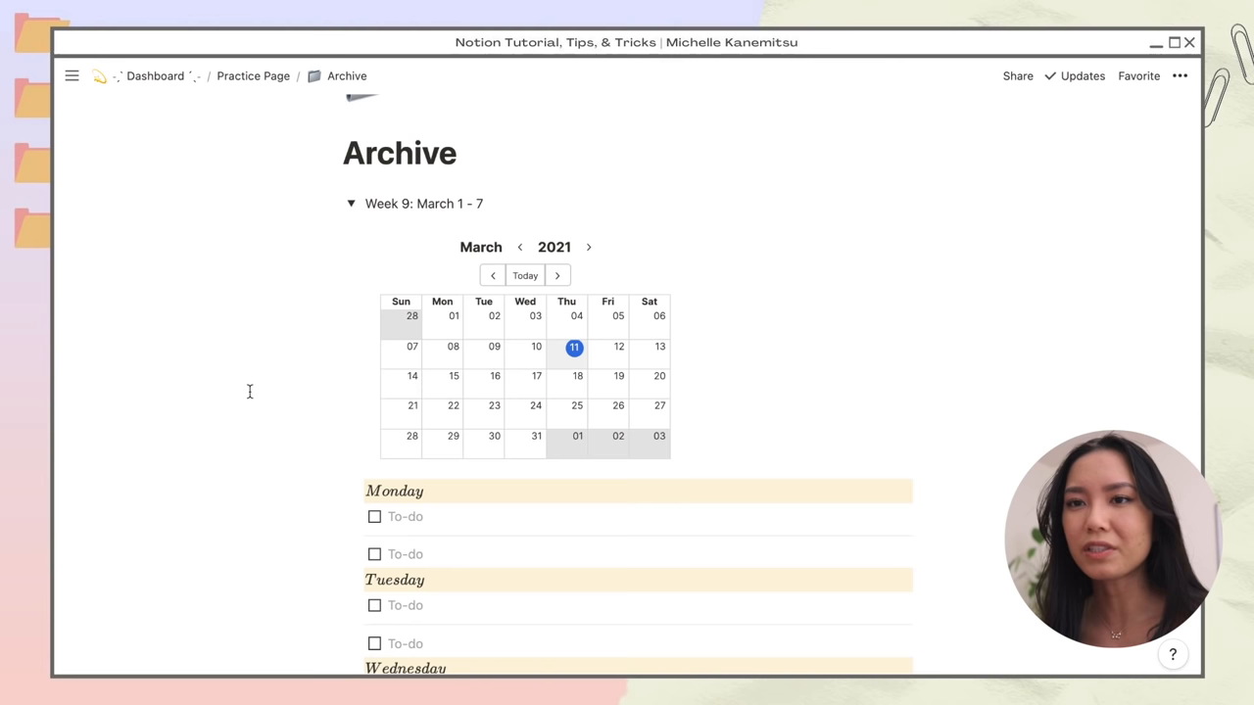
scroll("down", 3)
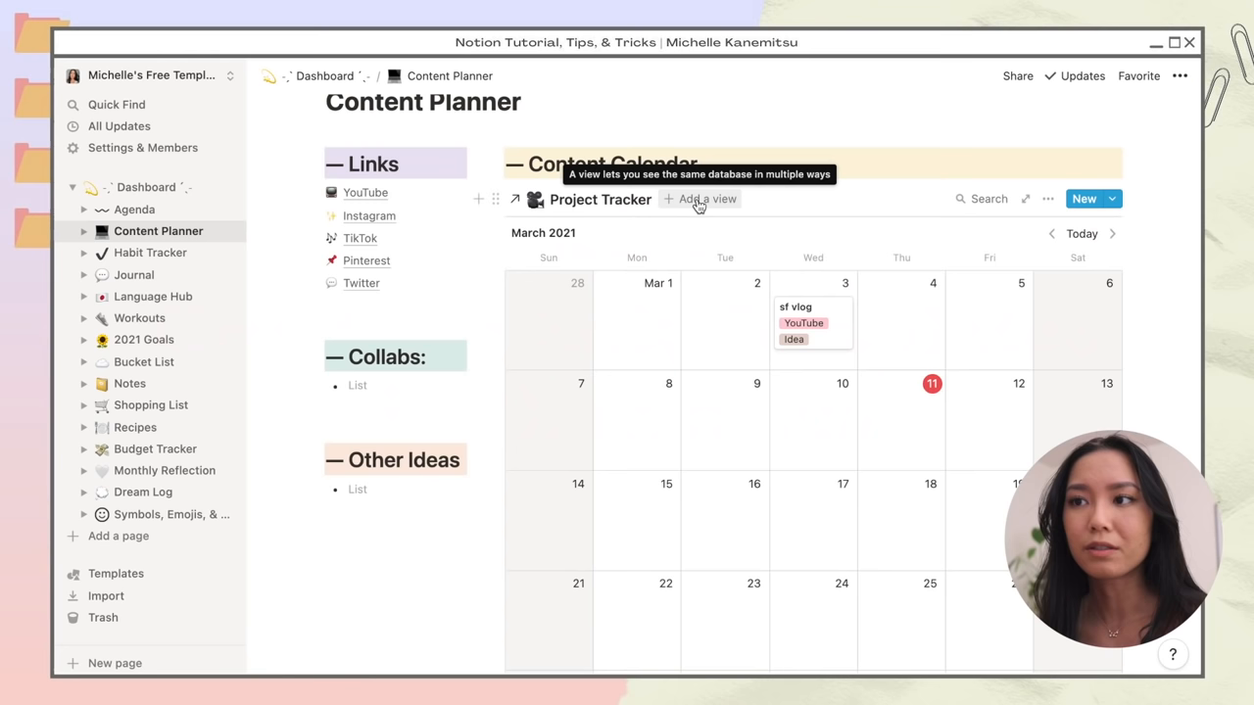
Step: Add a new Project Tracker entry, open it as a page and apply the New Project Template
left_click(705, 200)
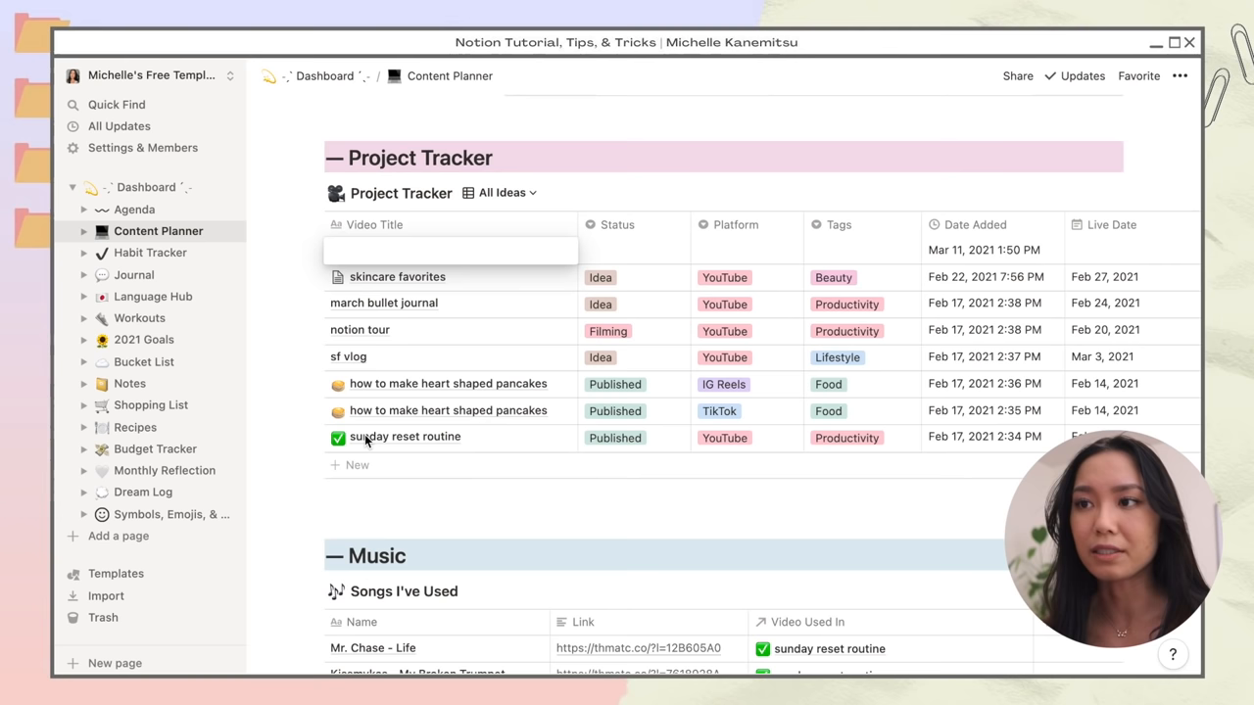
left_click(356, 467)
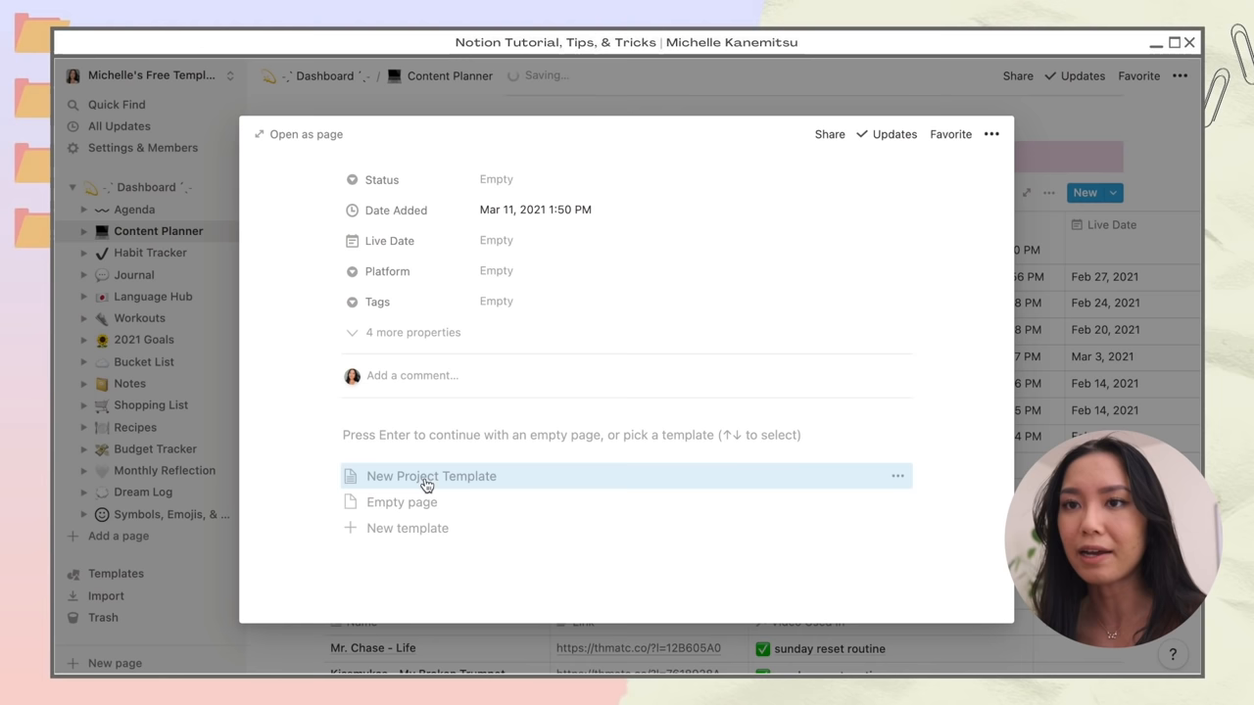
left_click(431, 476)
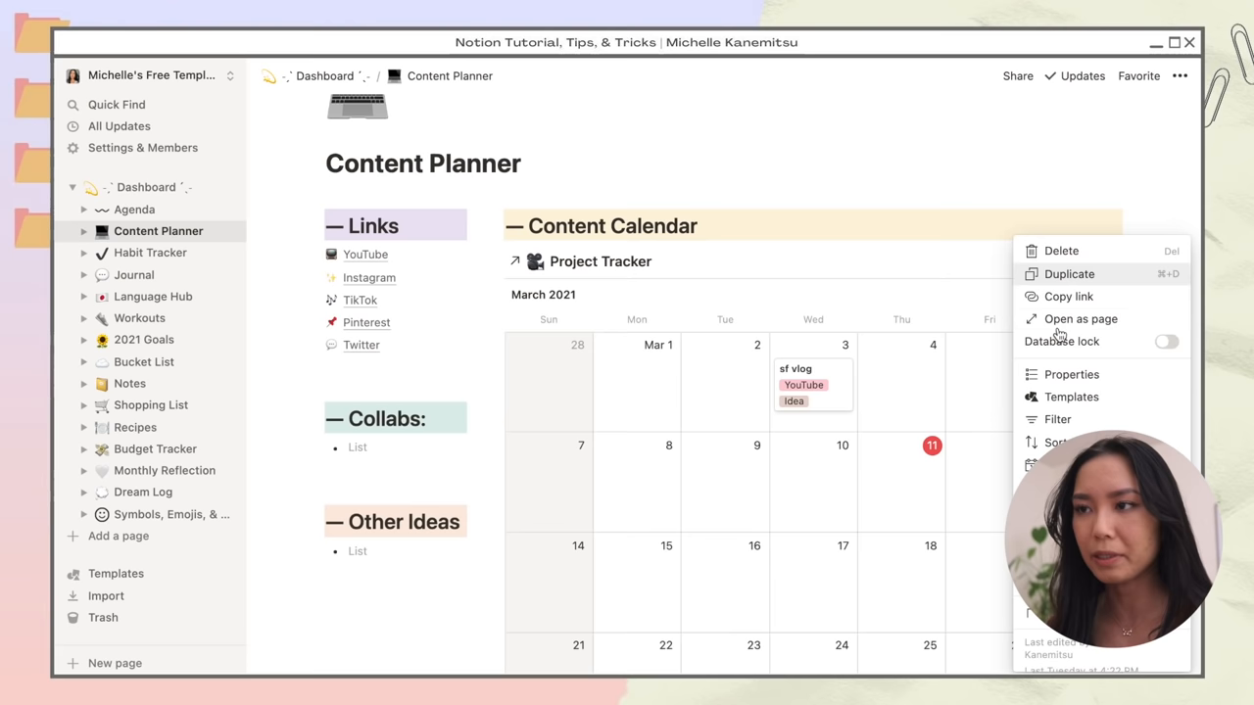
Step: Create the YouTube Project Template with a 'Goal:' line, idea sections and checklists, then return
left_click(1082, 317)
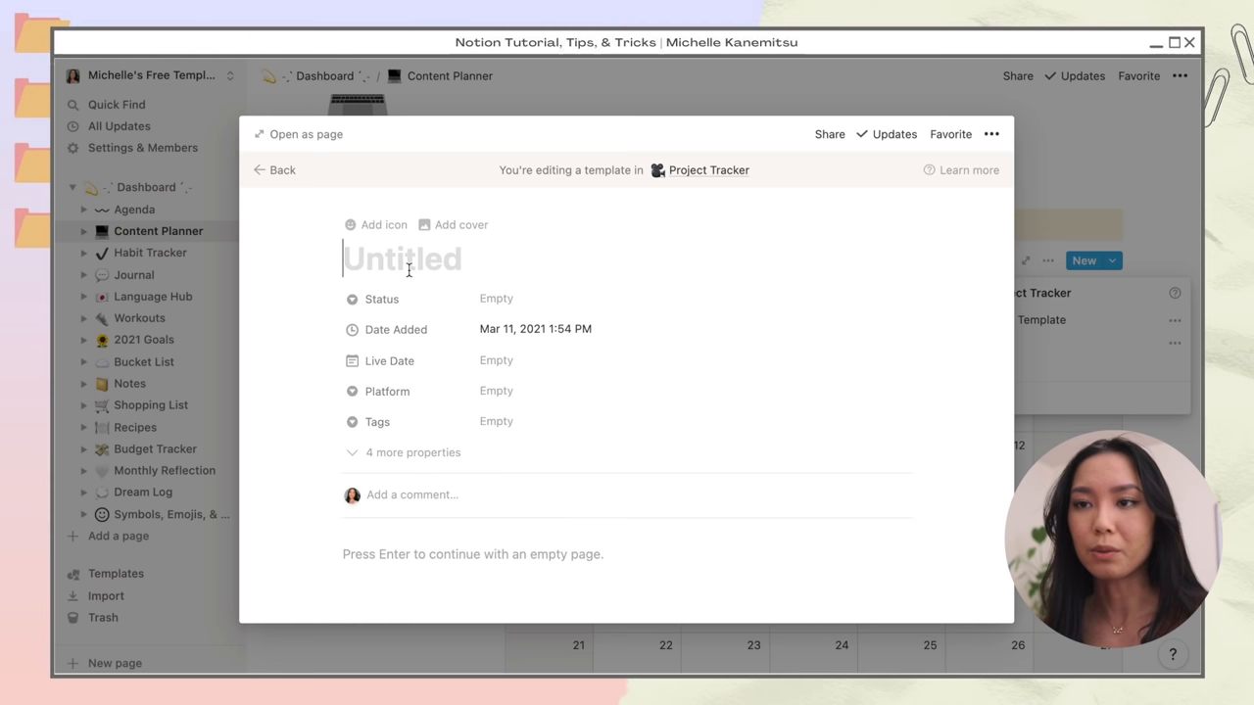
type("Goal:")
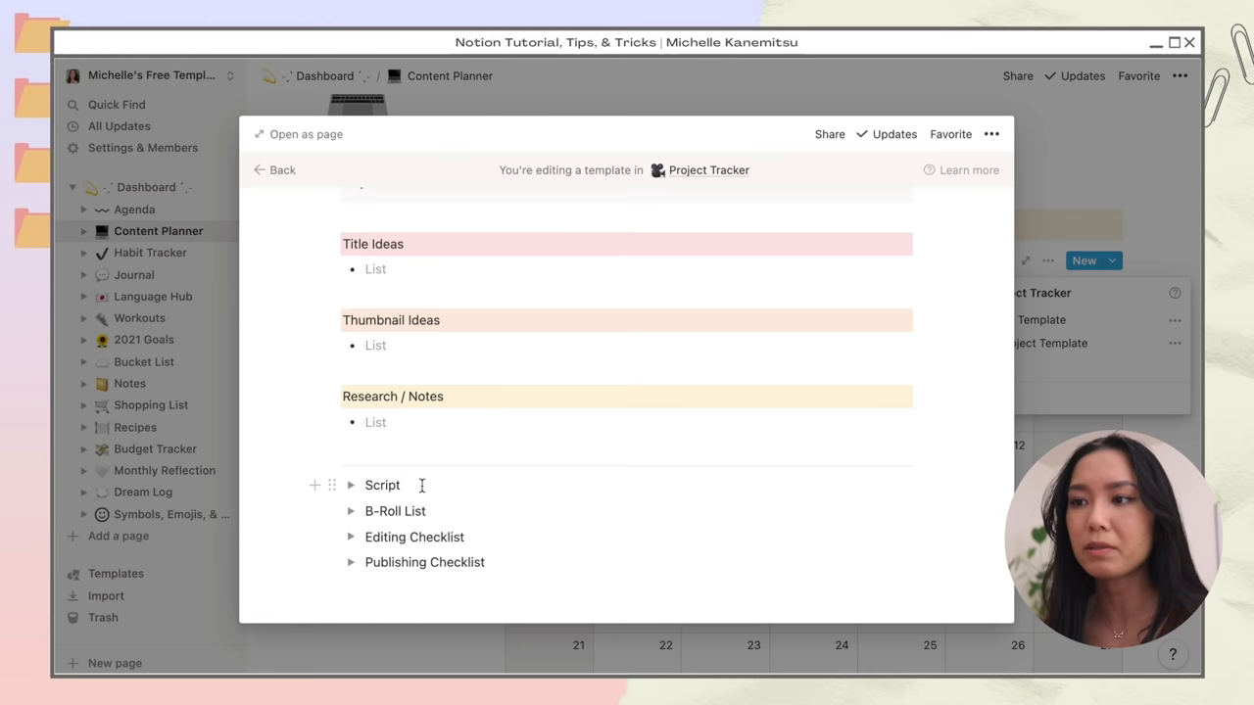
left_click(274, 169)
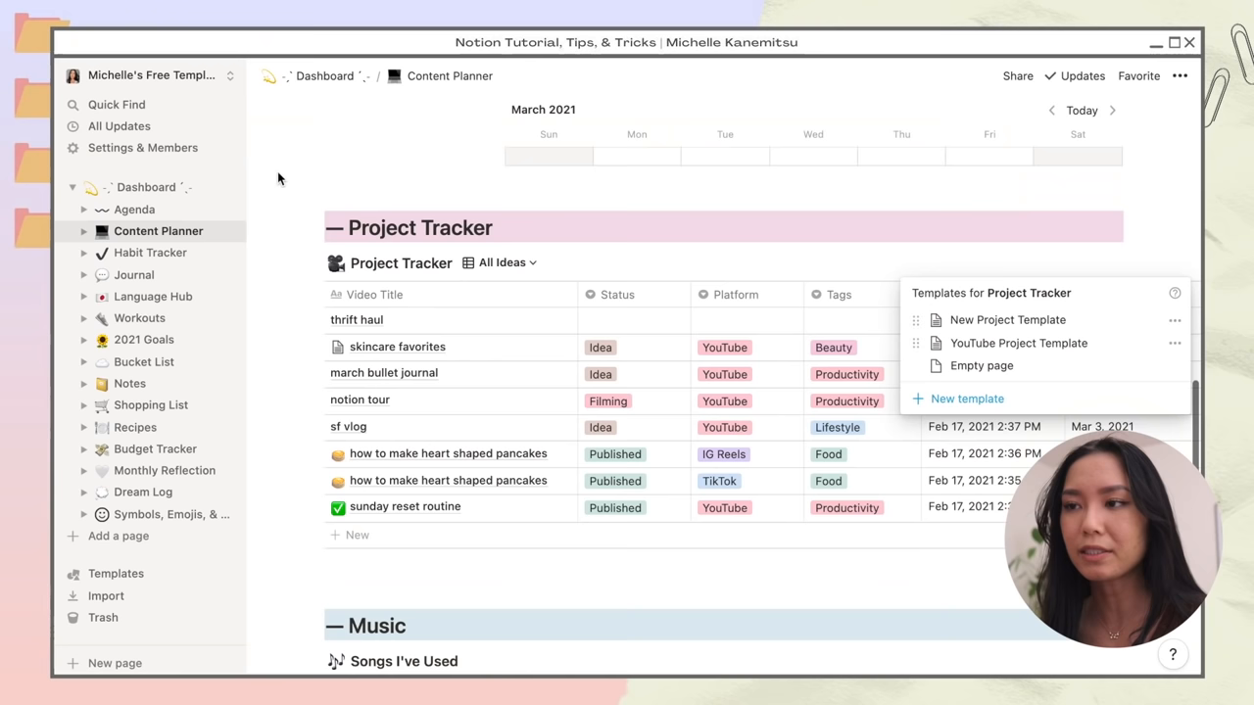
left_click(357, 319)
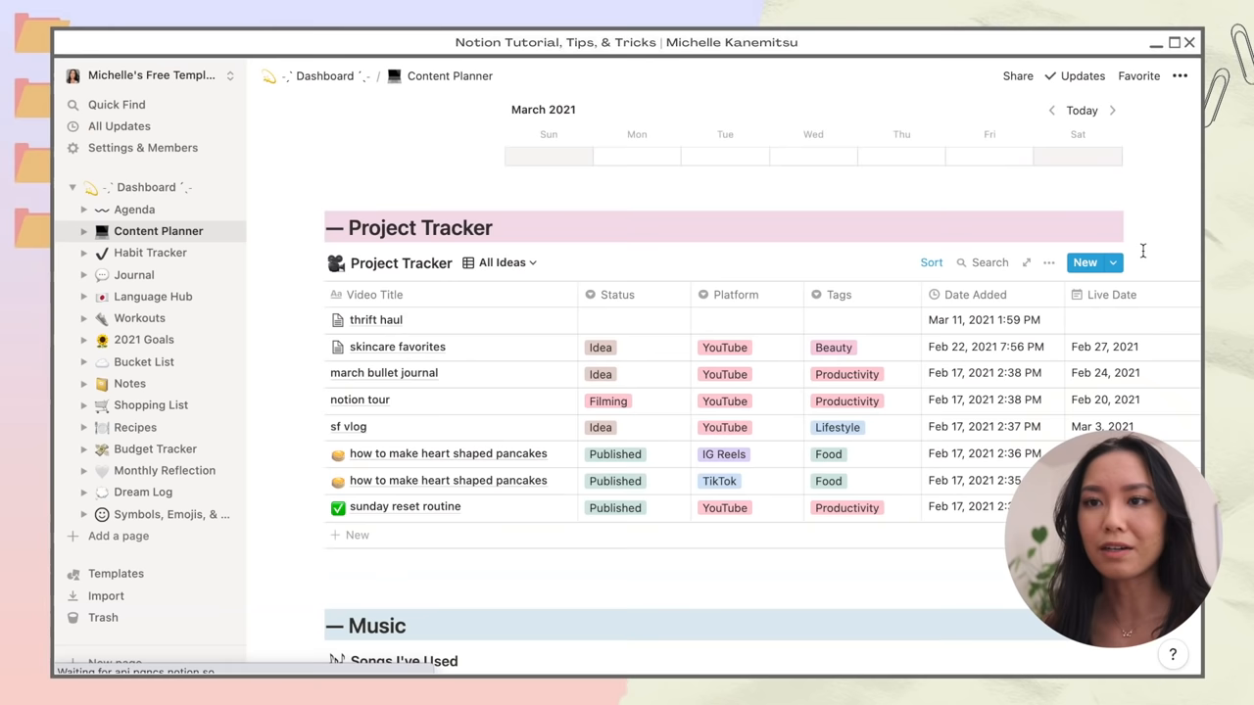
left_click(134, 274)
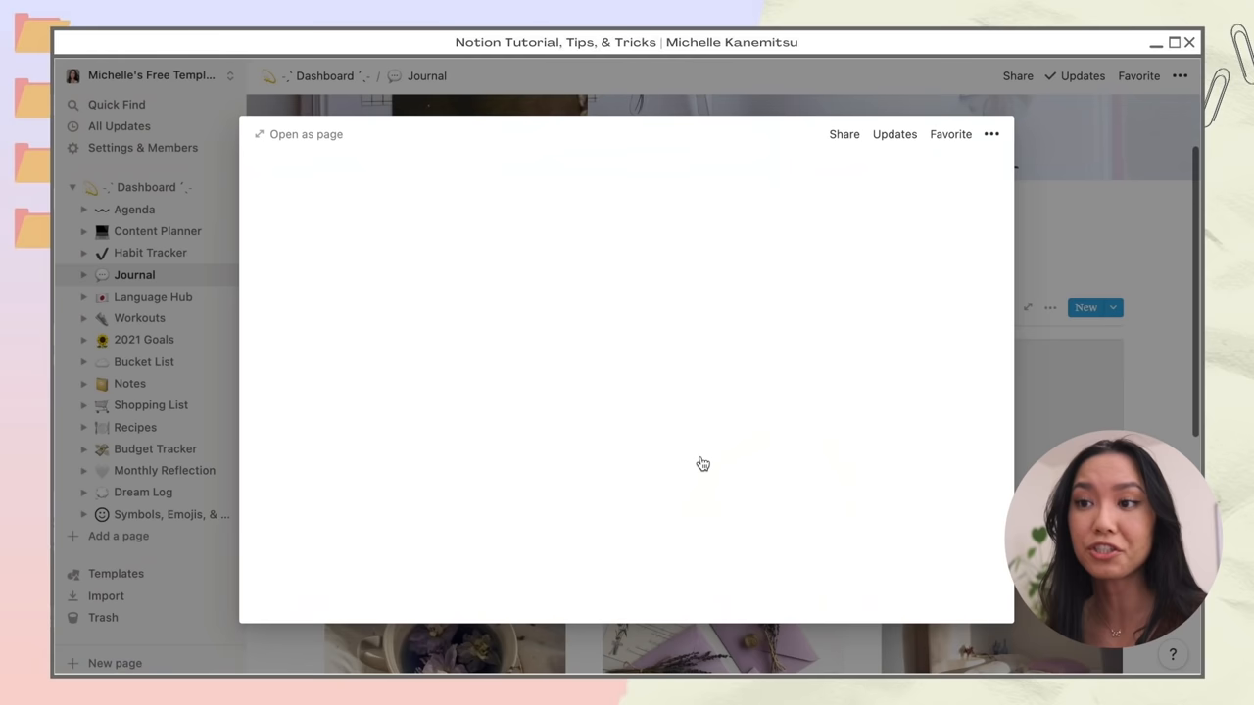
left_click(135, 427)
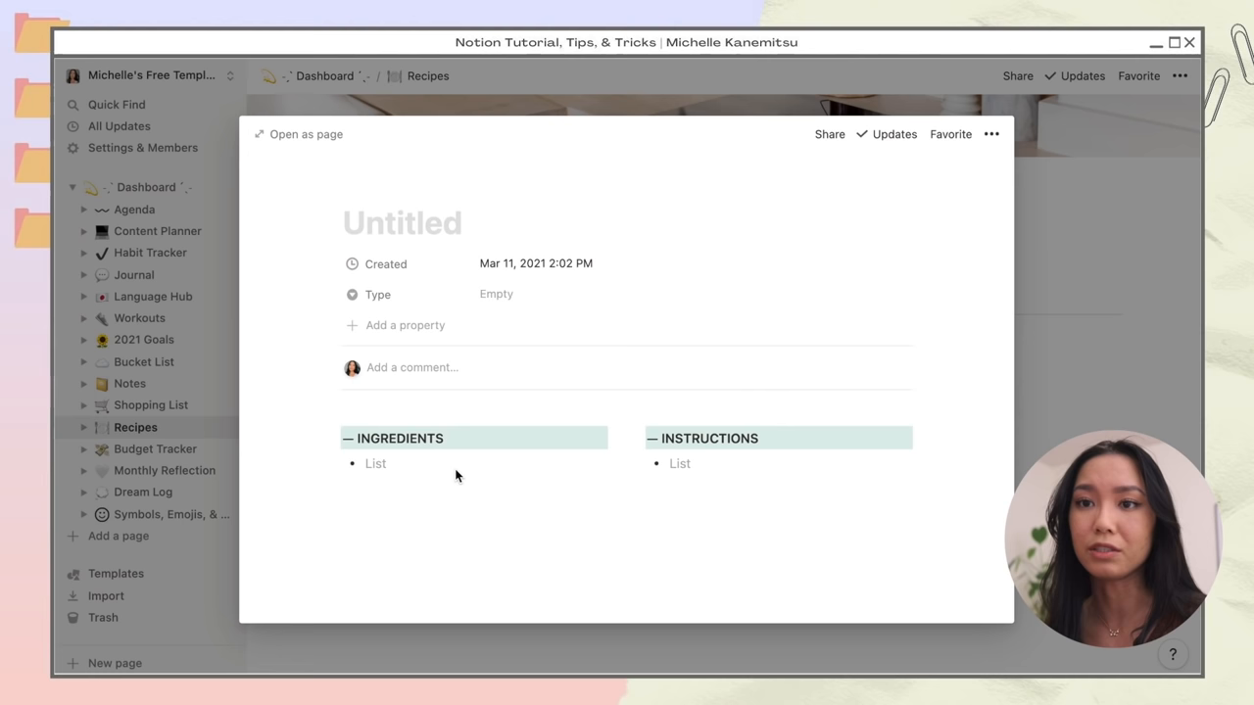
left_click(153, 231)
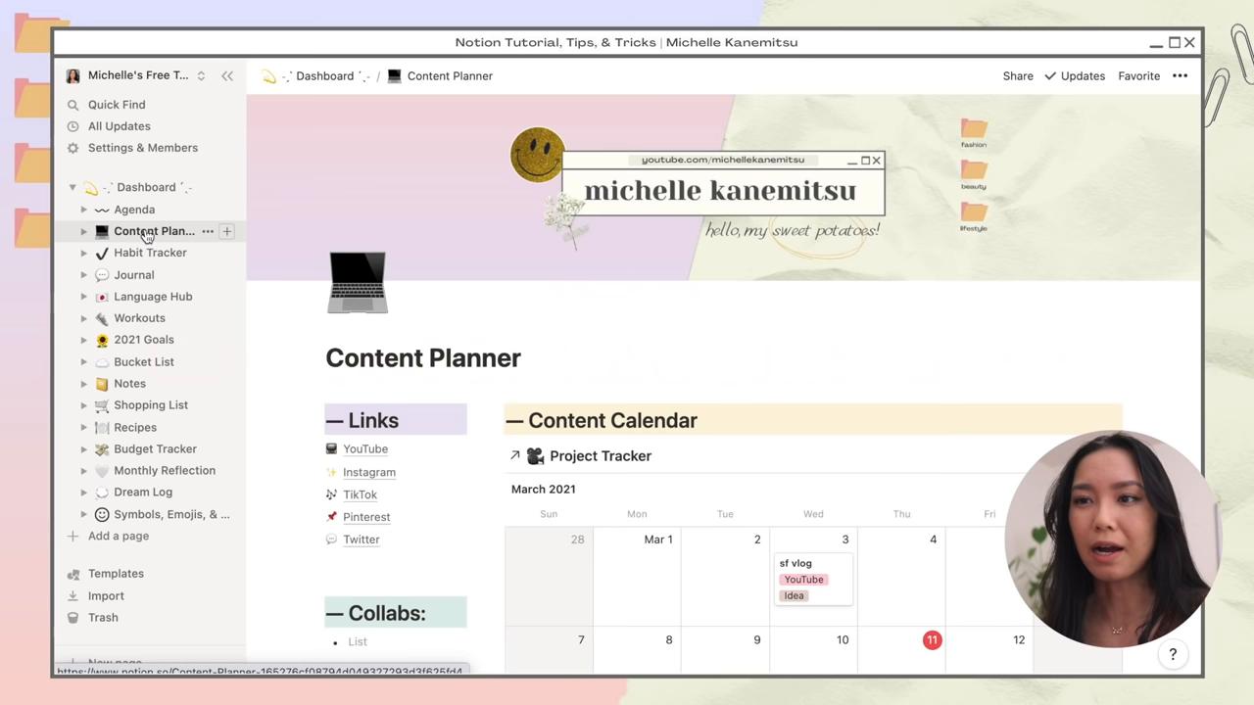
Step: Scroll the calendar to February, delete the thrift haul row and hide the Date Added column
scroll("down", 3)
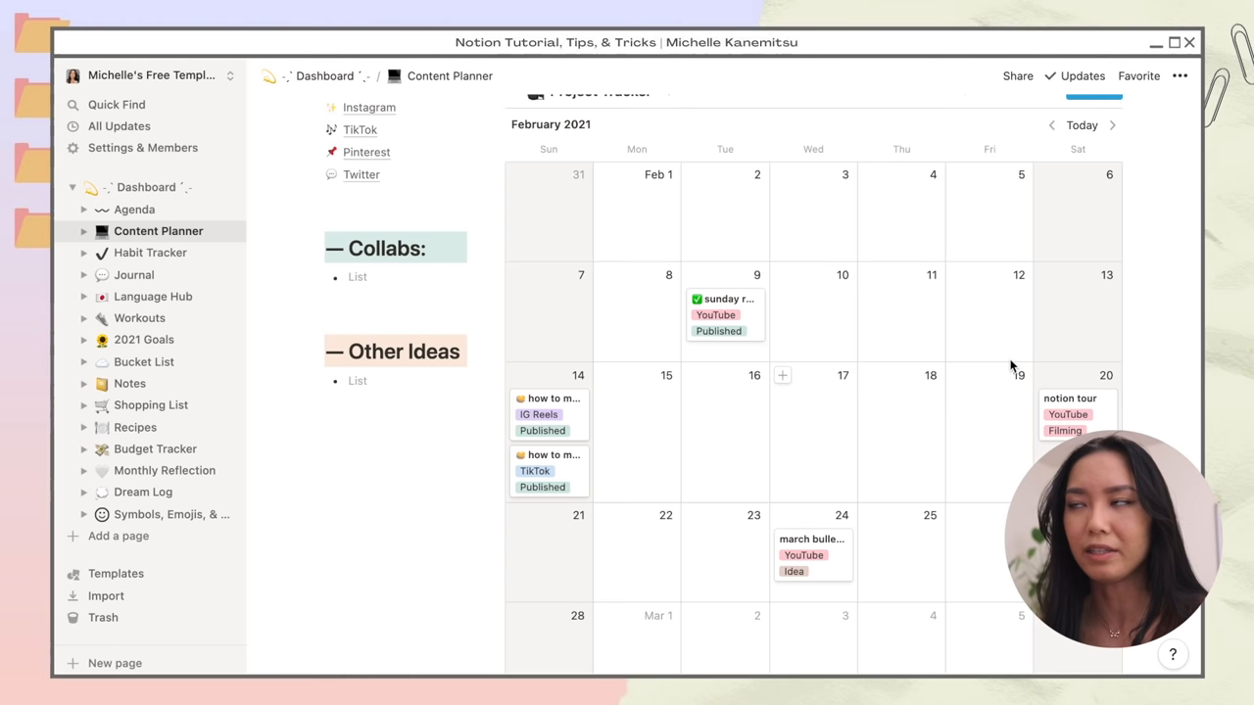
scroll("down", 3)
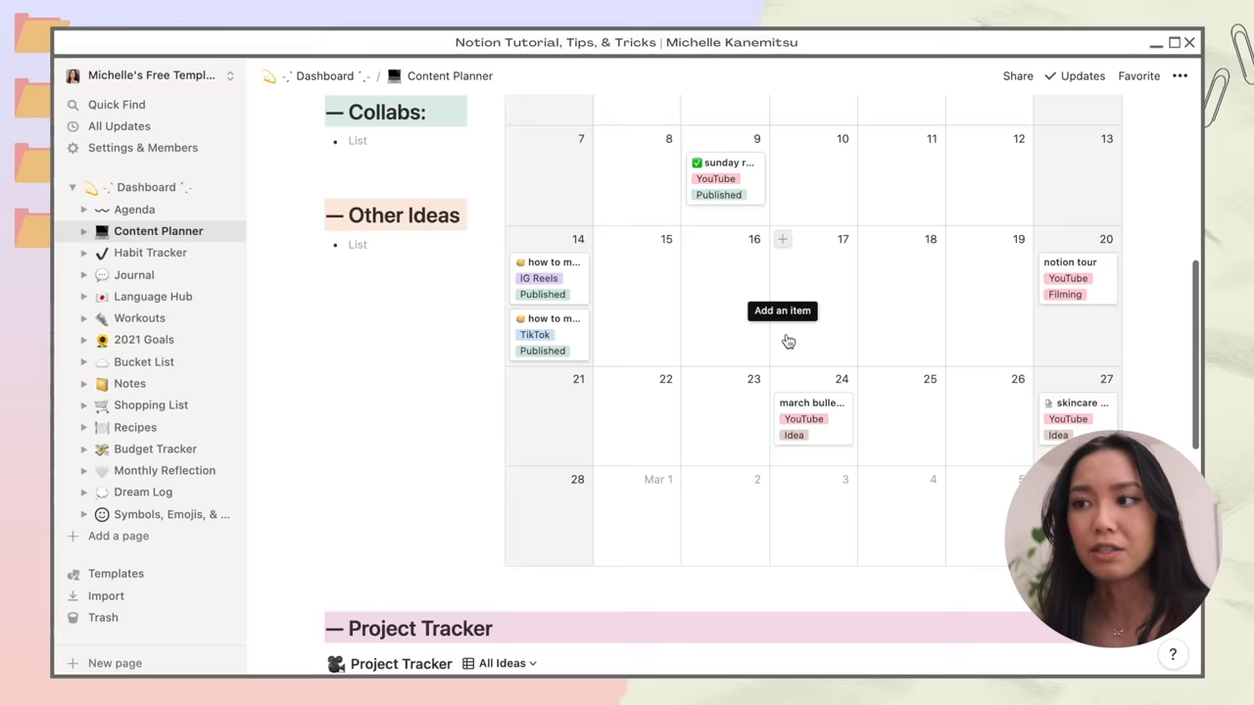
scroll("down", 3)
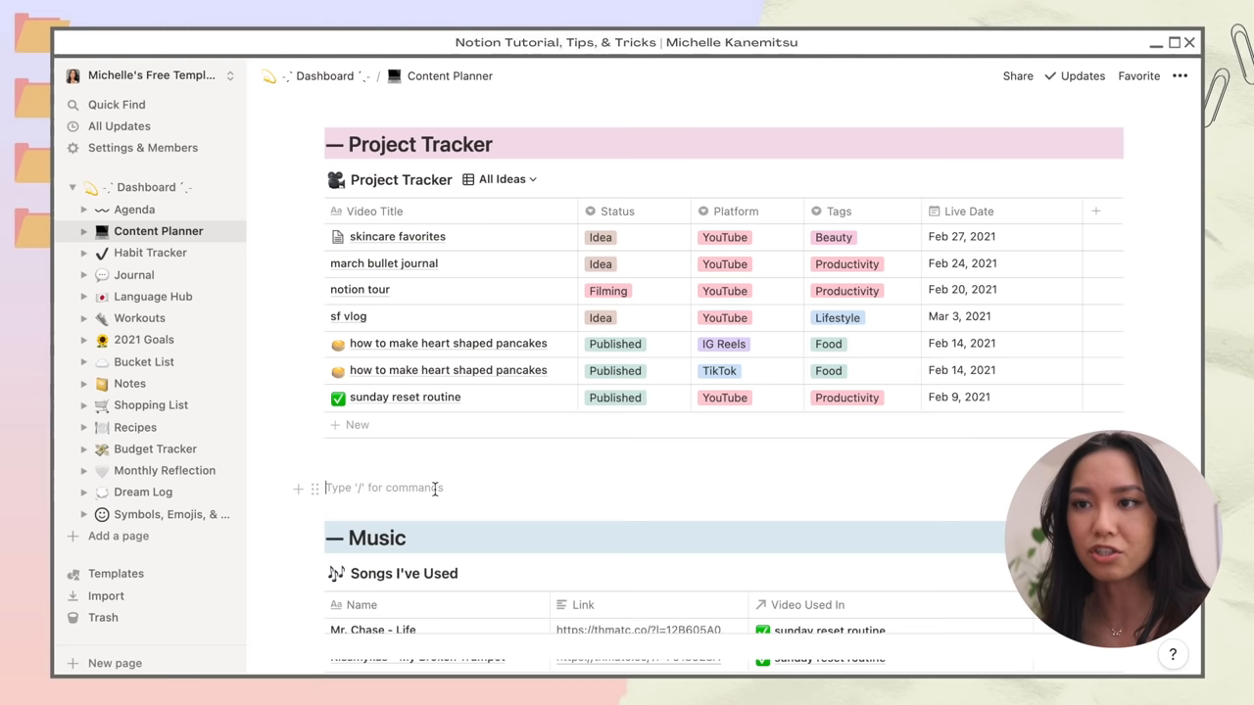
Step: Insert a linked Project Tracker calendar showing each entry's Platform and Status
type("project")
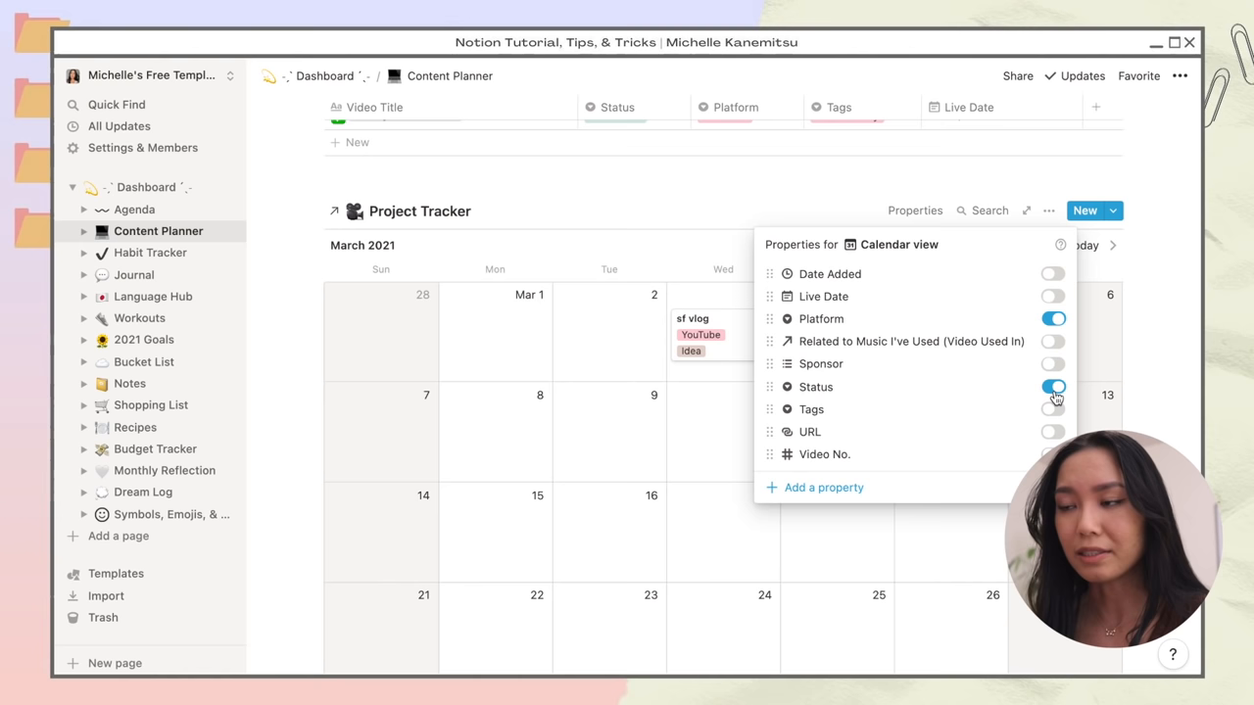
left_click(1052, 249)
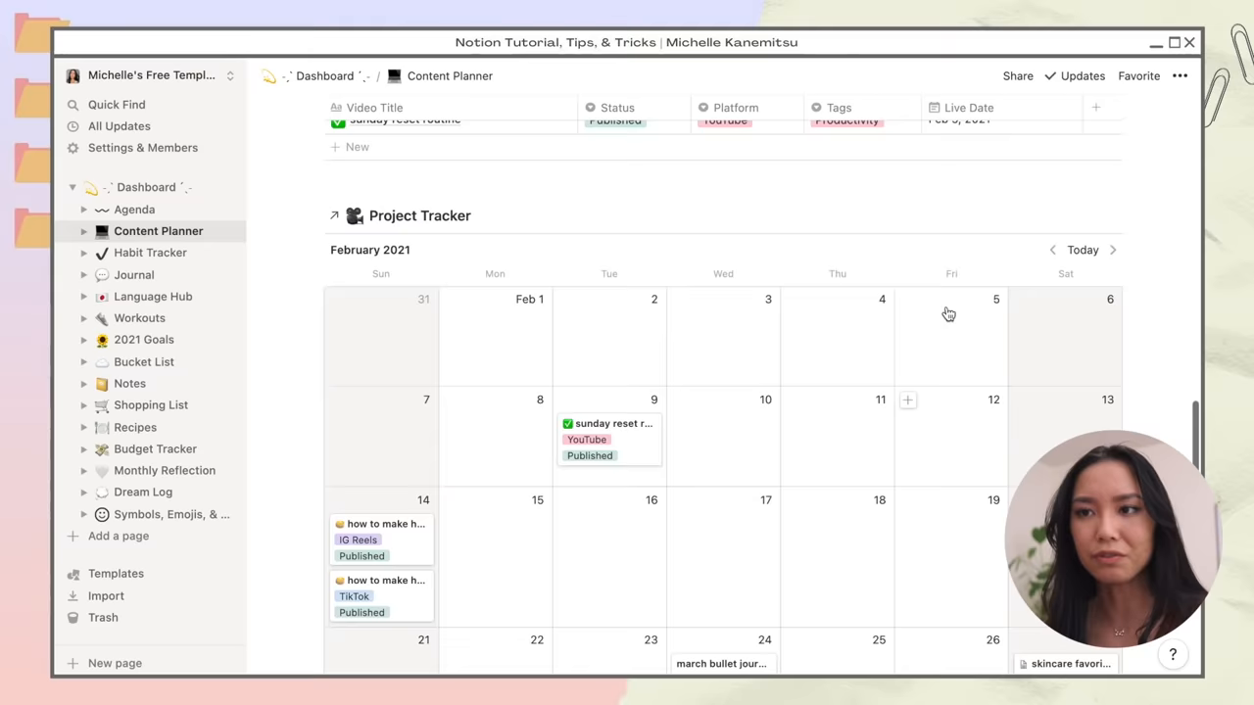